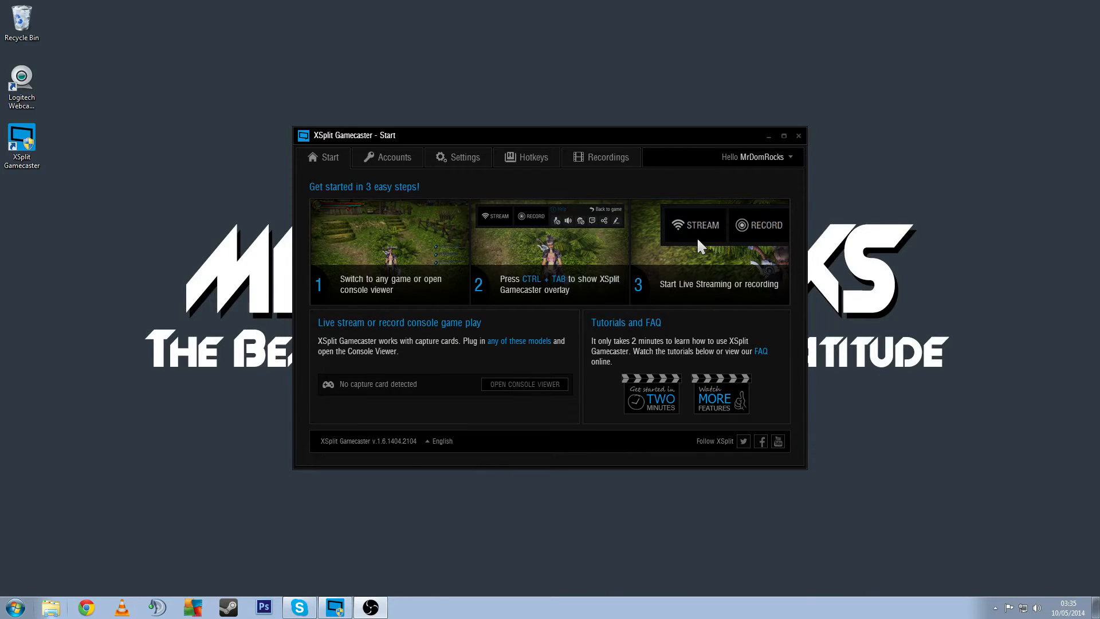
mouse_move(884, 324)
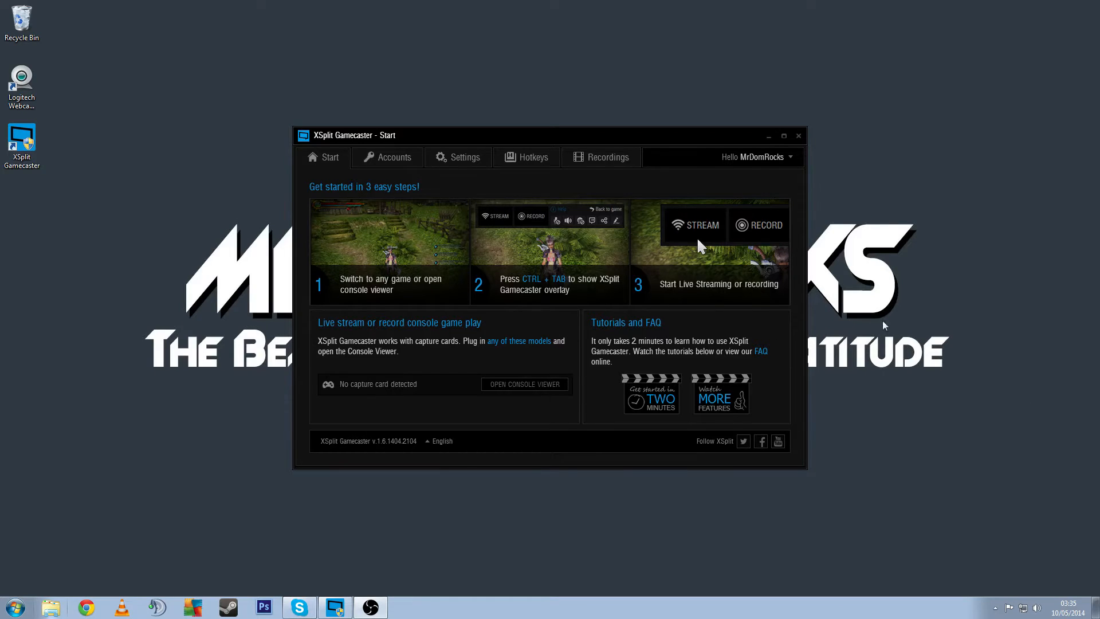
Step: Show the Accounts page with Twitch already linked for streaming
click(393, 157)
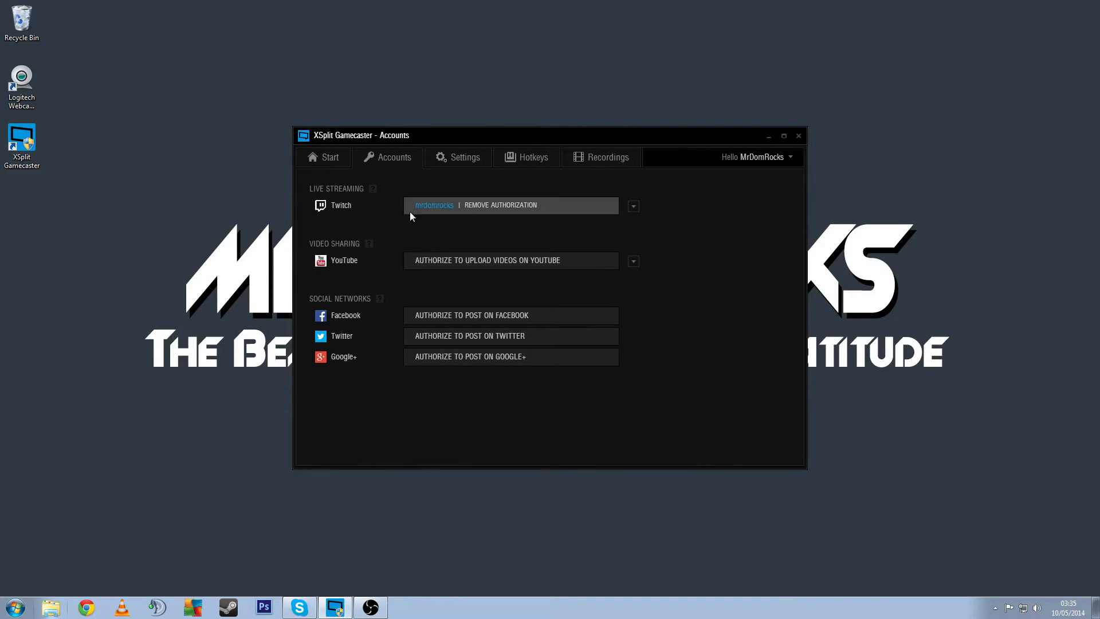
mouse_move(400, 226)
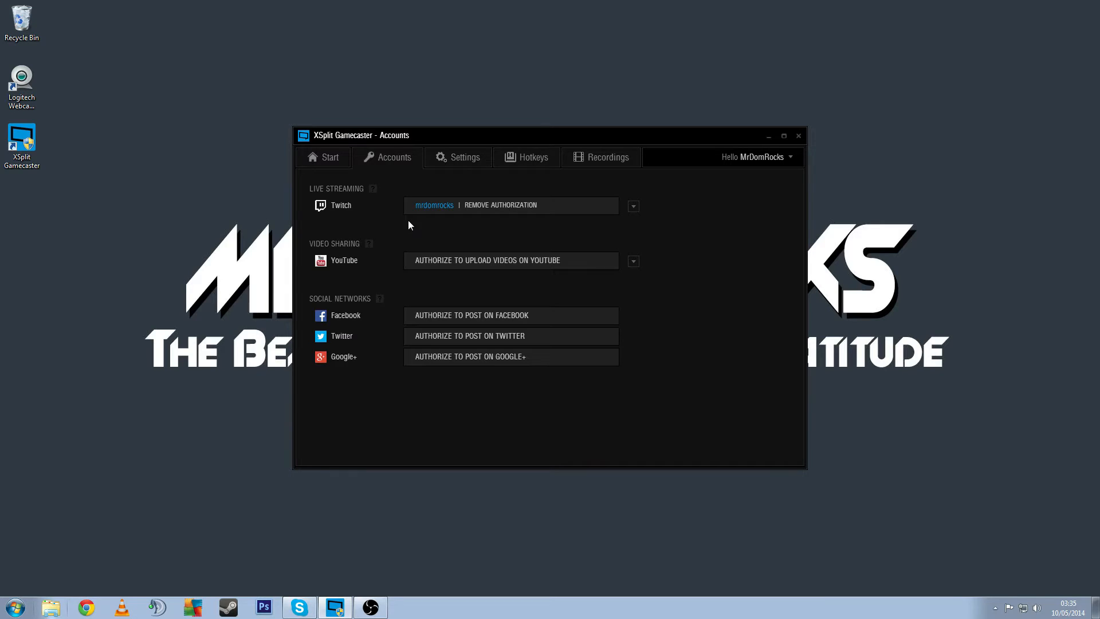
Step: On the Settings page, keep the stream quality preset at 720p HD
click(465, 157)
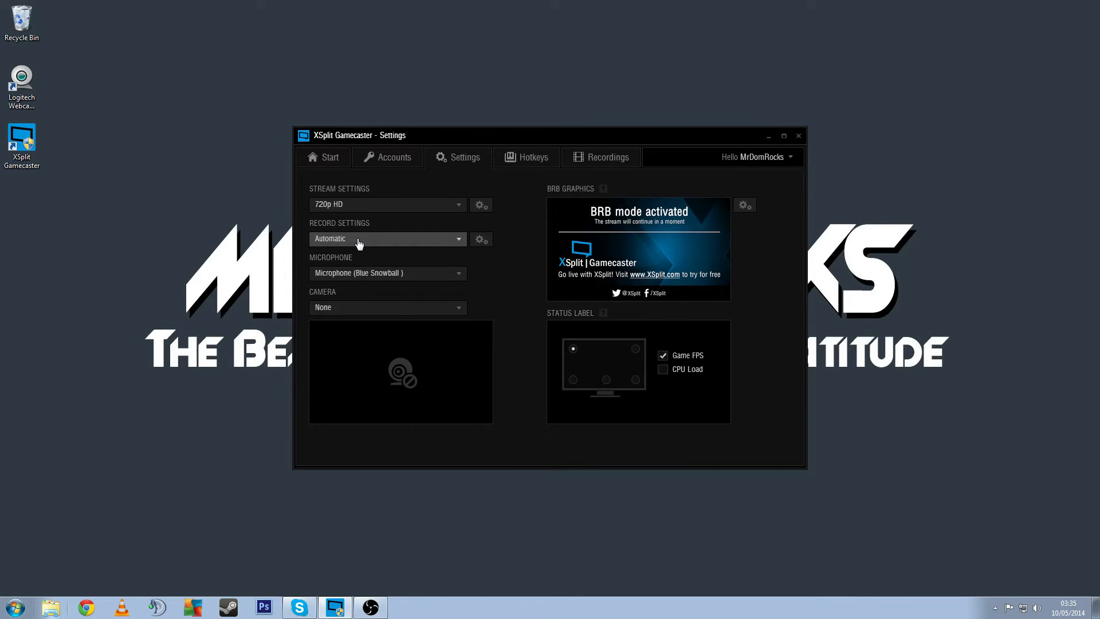
click(387, 238)
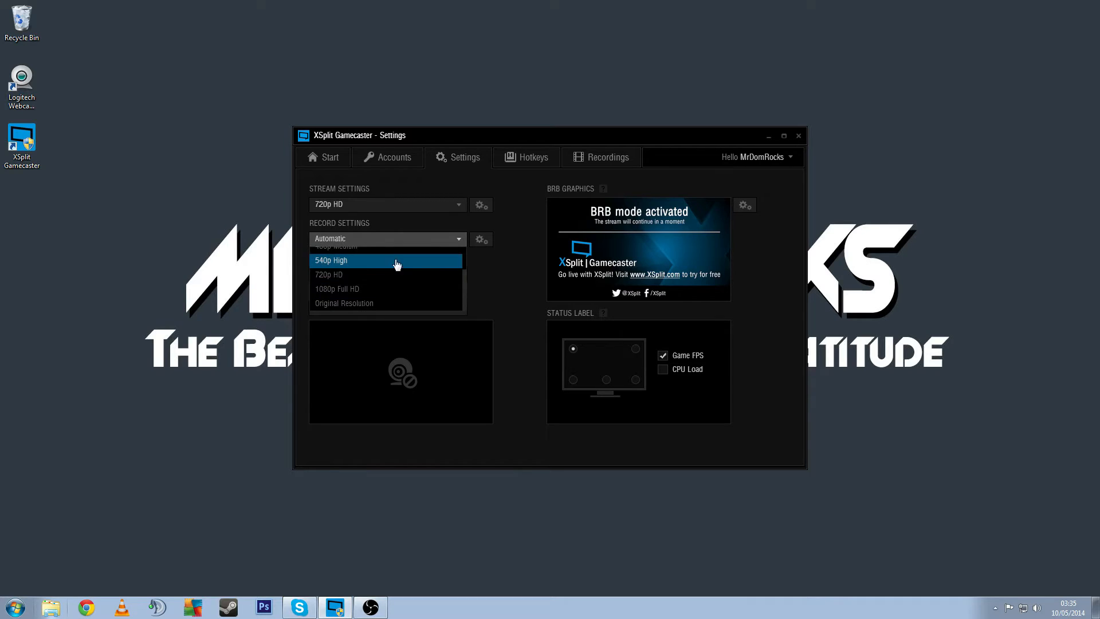
mouse_move(385, 288)
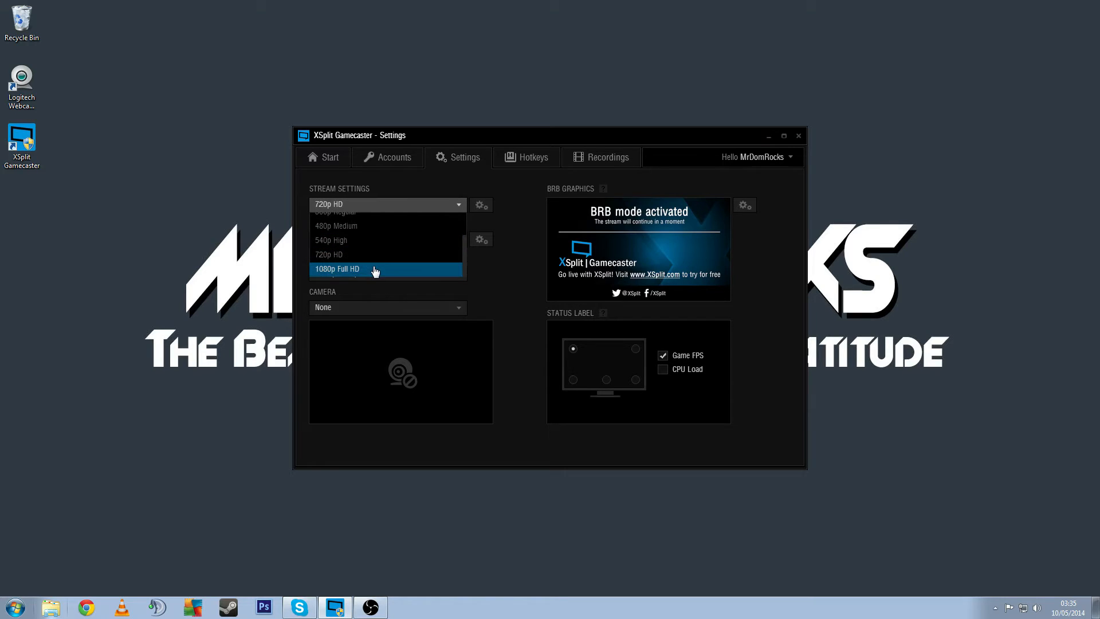
mouse_move(356, 255)
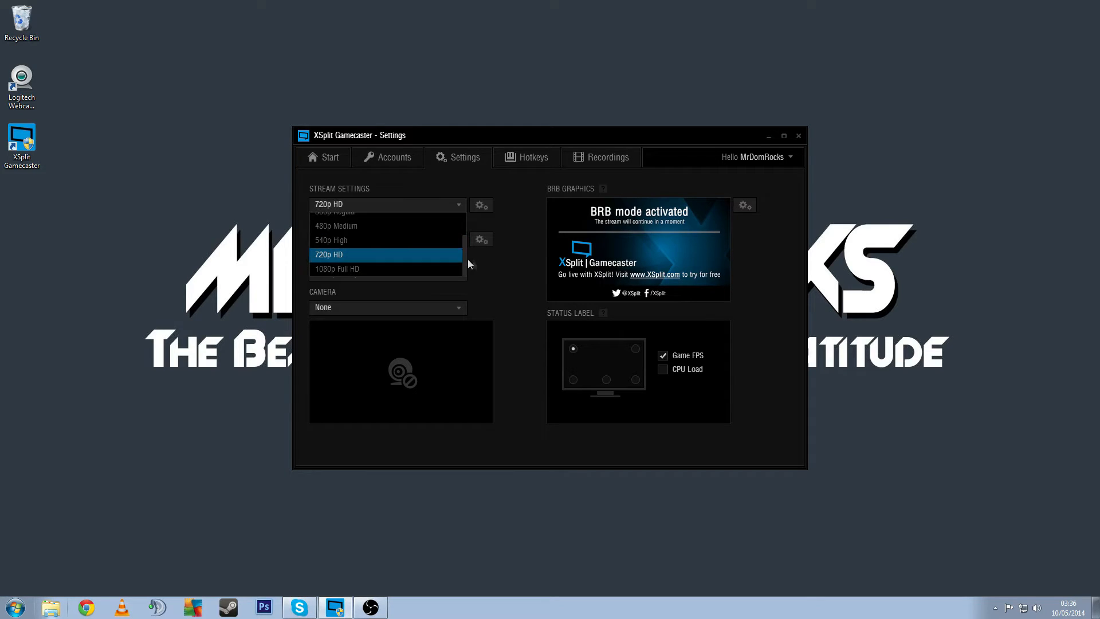
click(386, 255)
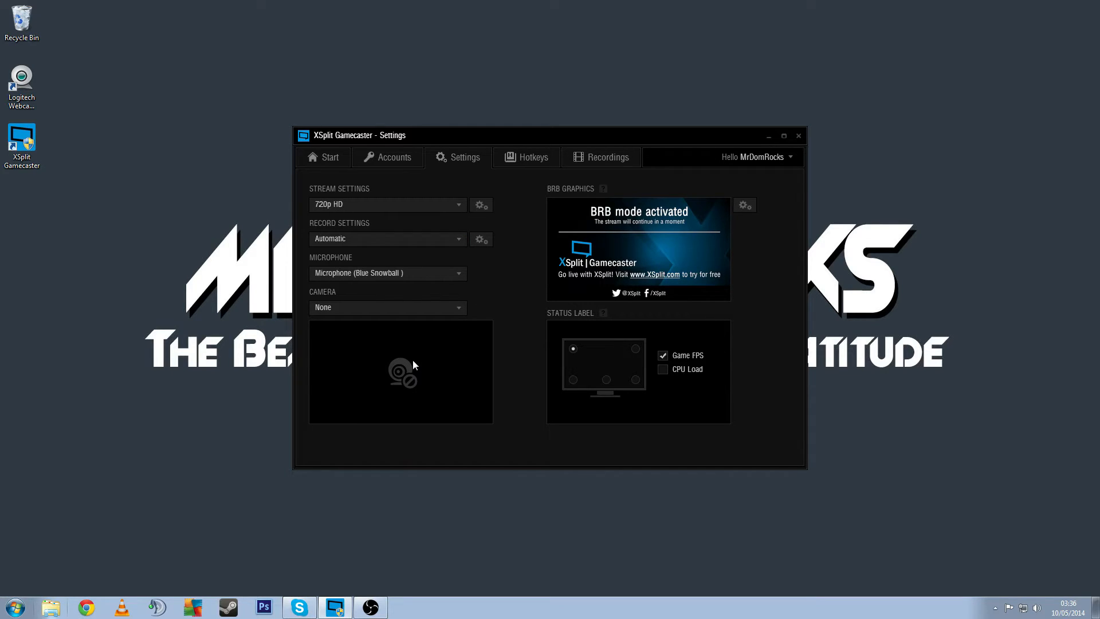
mouse_move(431, 355)
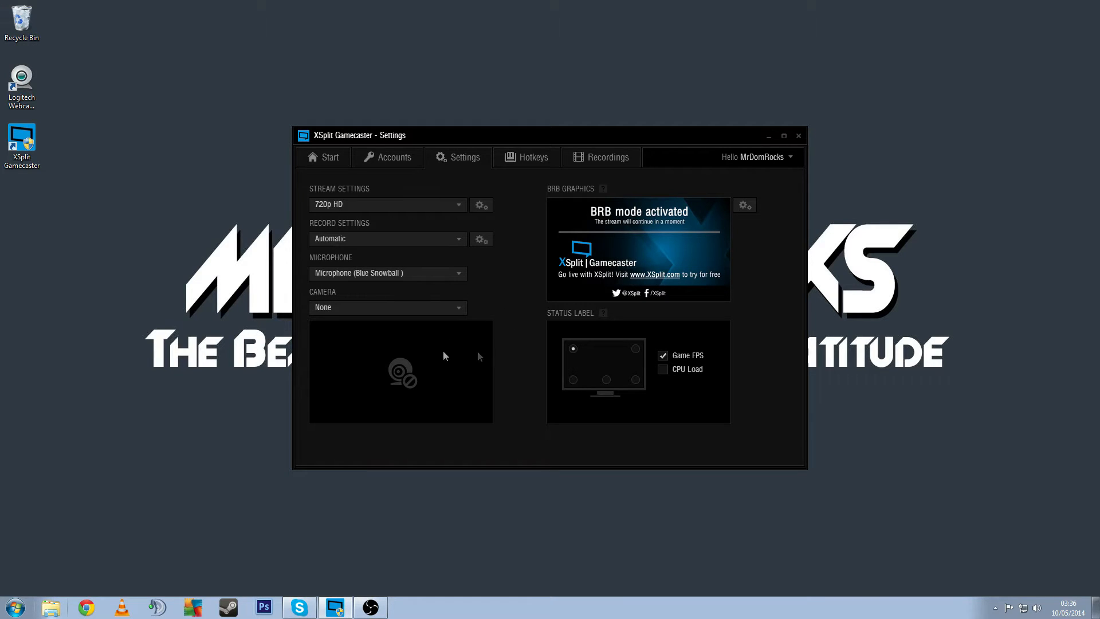
mouse_move(493, 338)
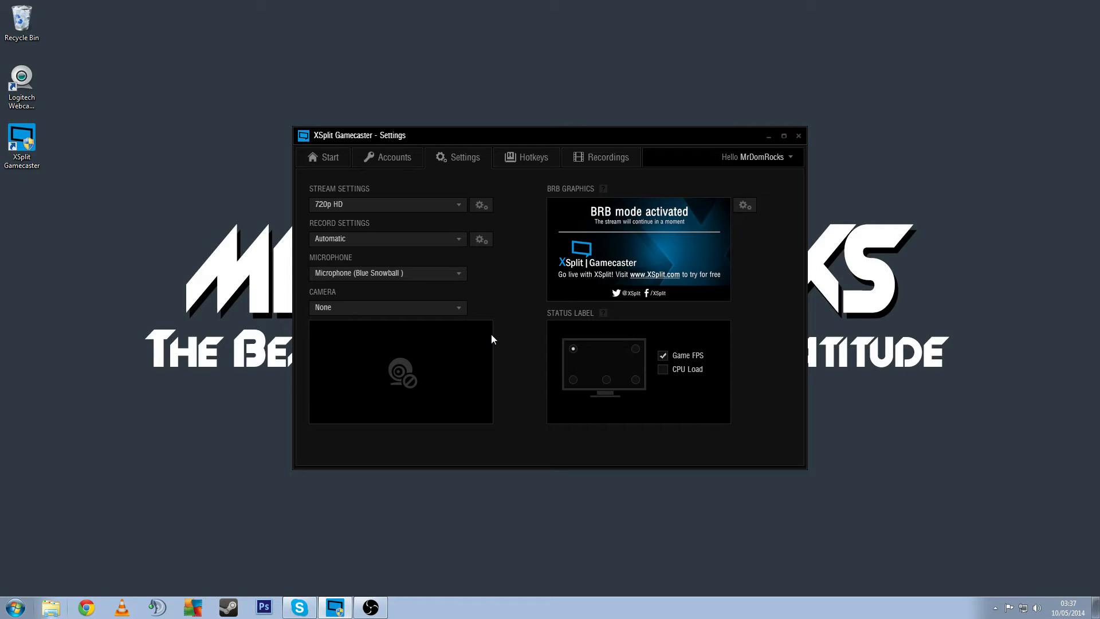
mouse_move(647, 226)
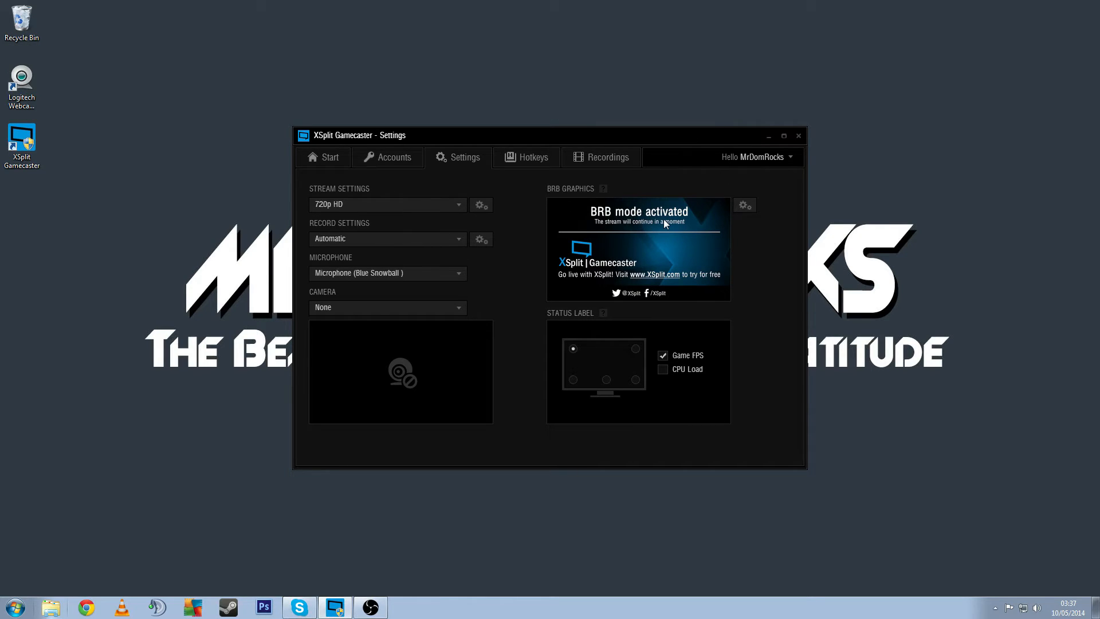
mouse_move(597, 248)
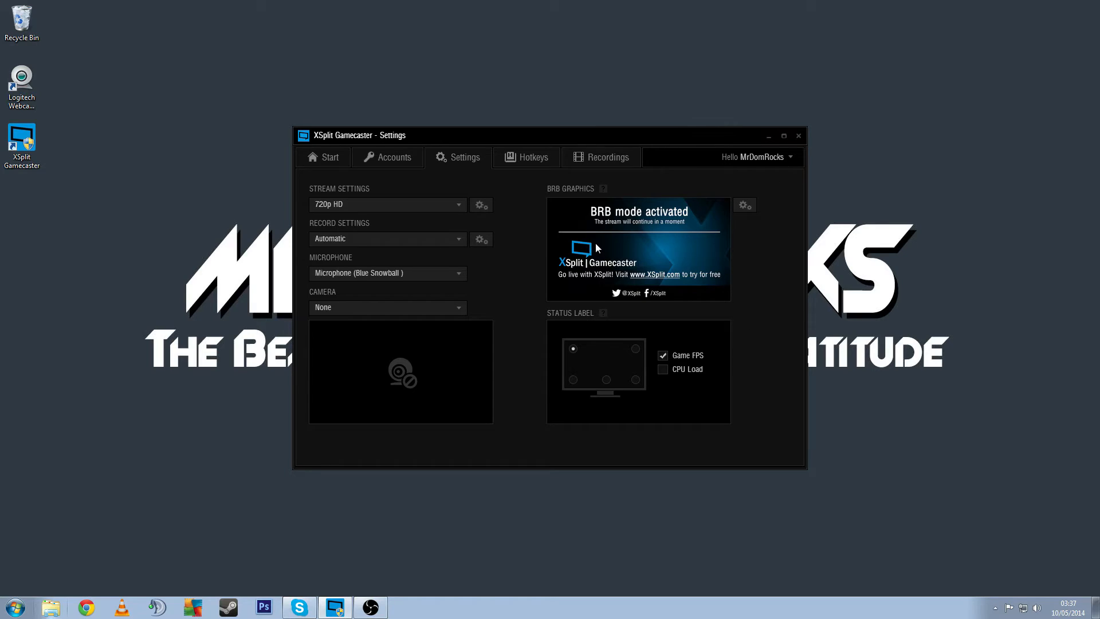
mouse_move(658, 242)
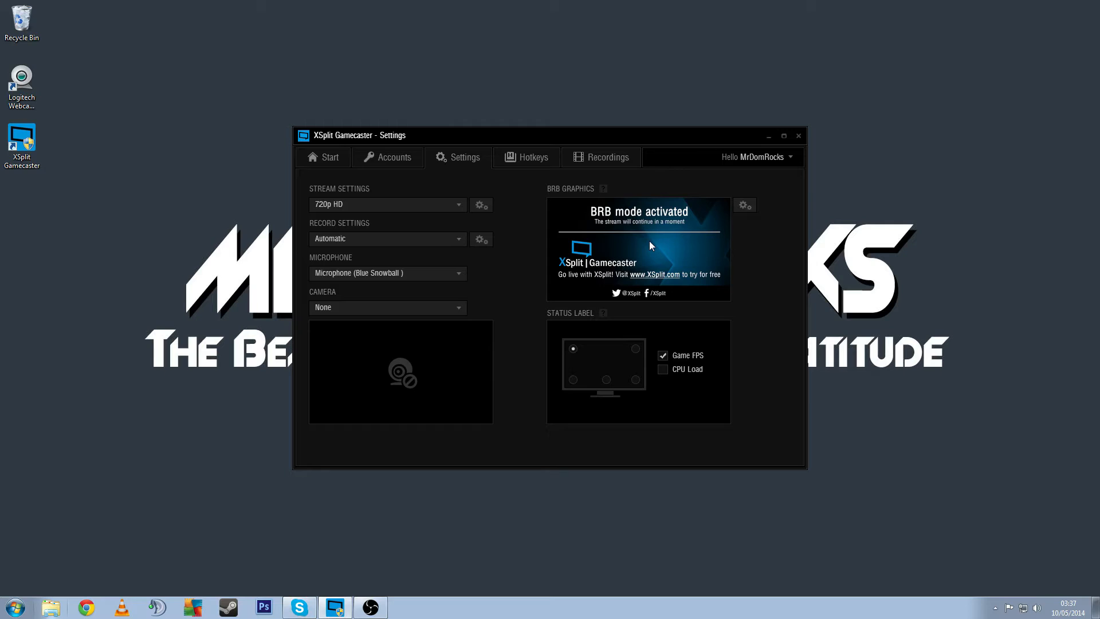
mouse_move(670, 256)
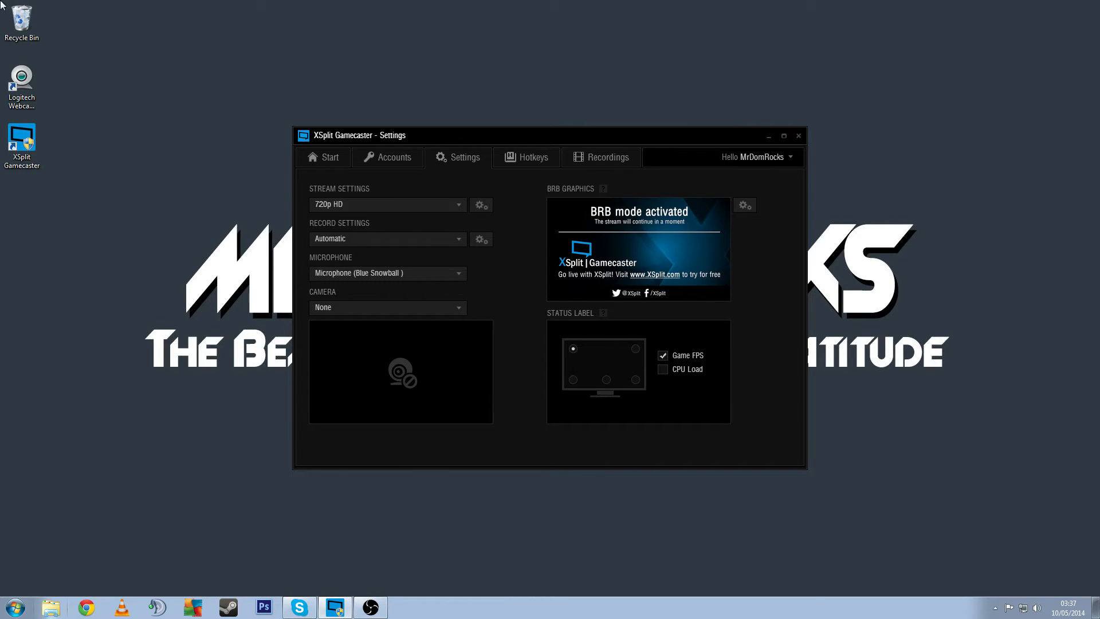
mouse_move(677, 377)
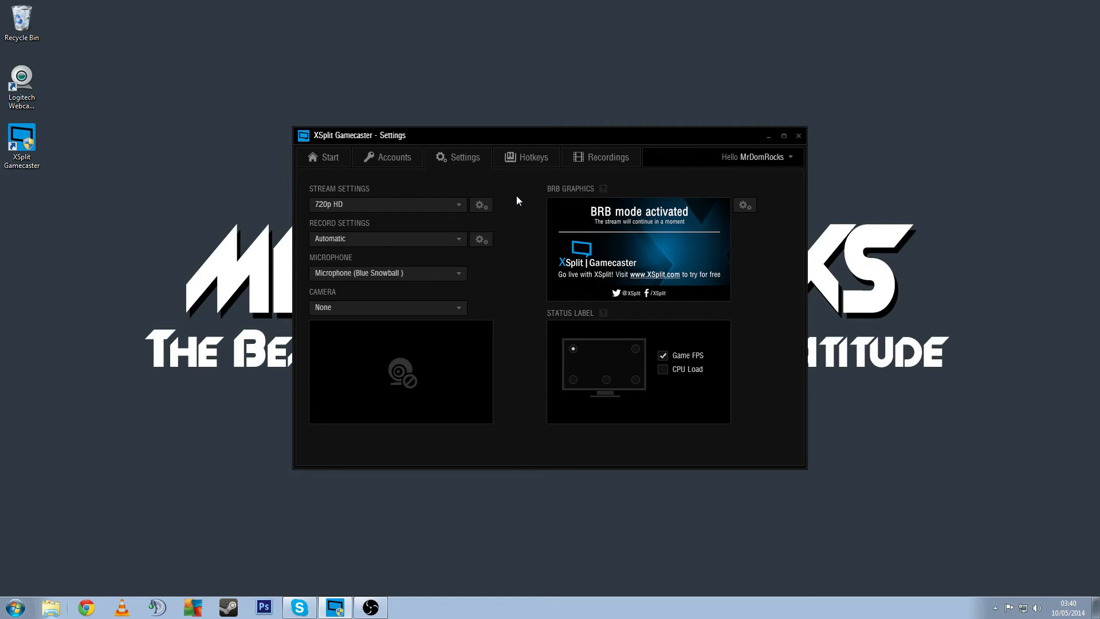
Step: In the custom stream settings, set resolution to Automatic and quality back to 720p HD
click(481, 204)
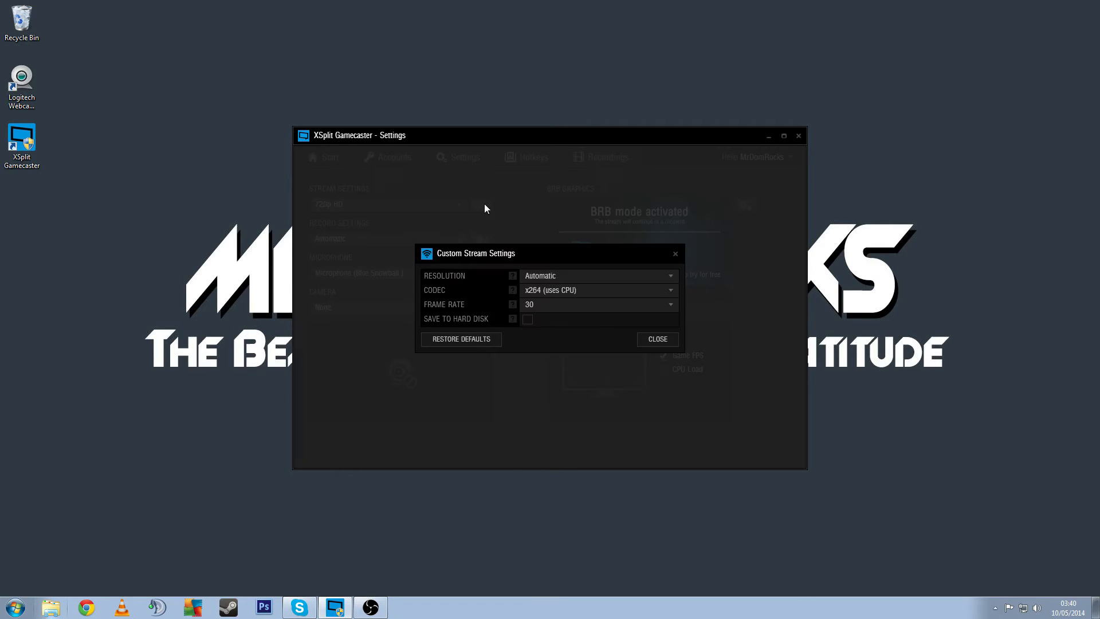
mouse_move(589, 337)
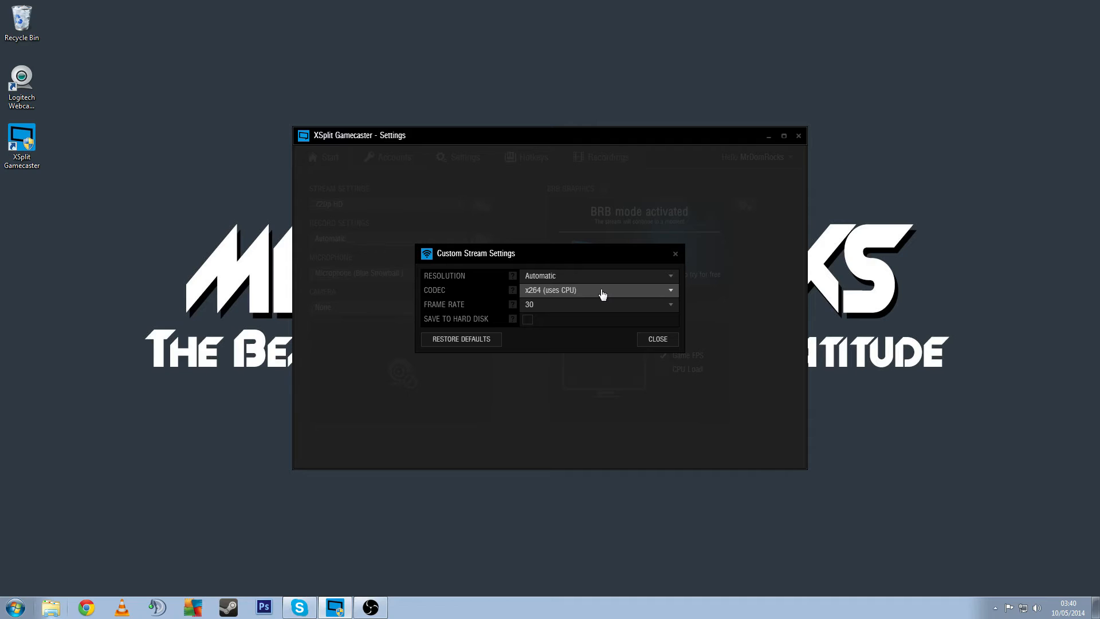
mouse_move(502, 289)
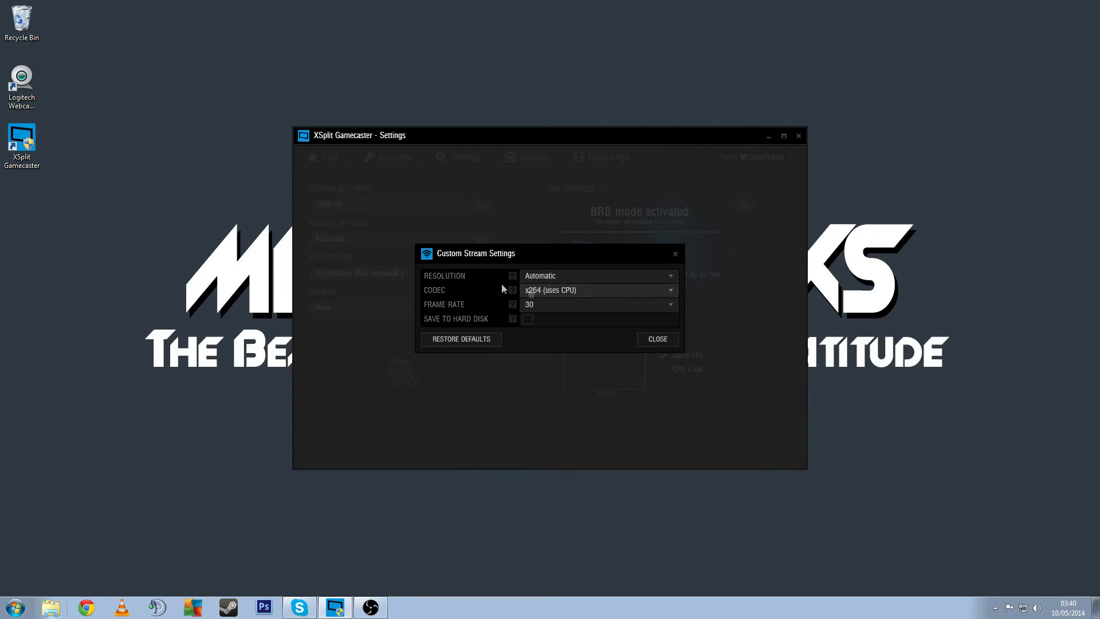
click(598, 275)
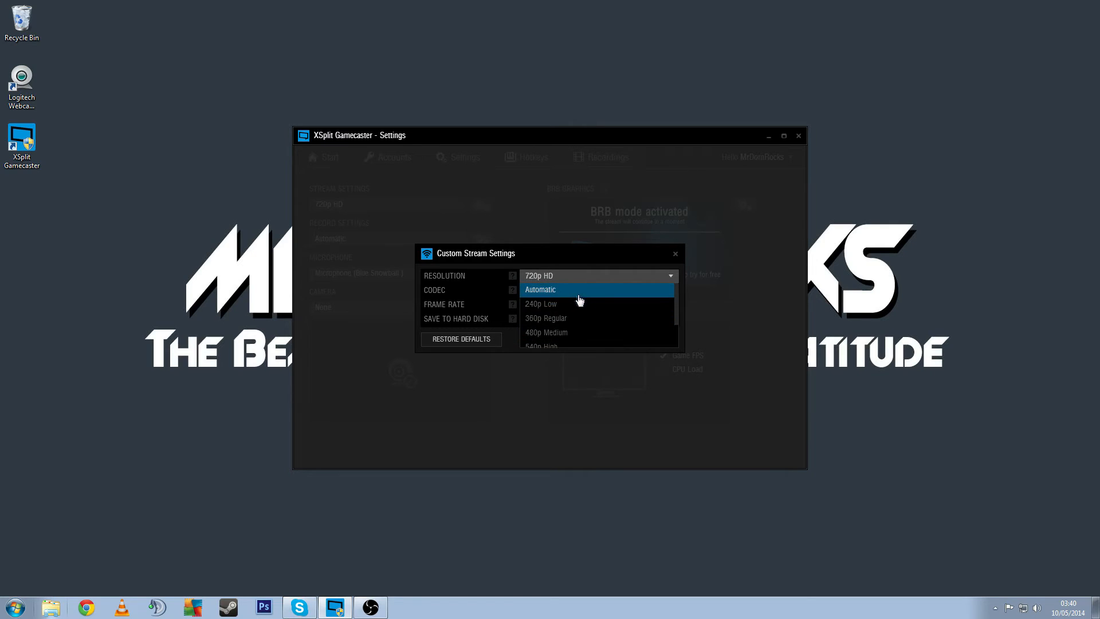
click(540, 289)
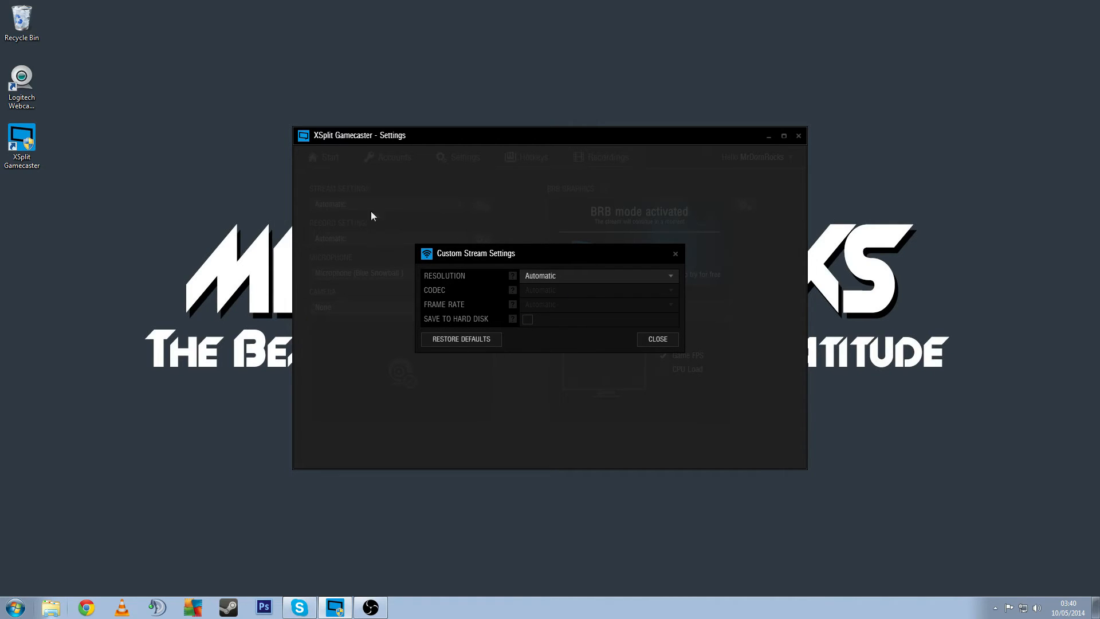
click(656, 339)
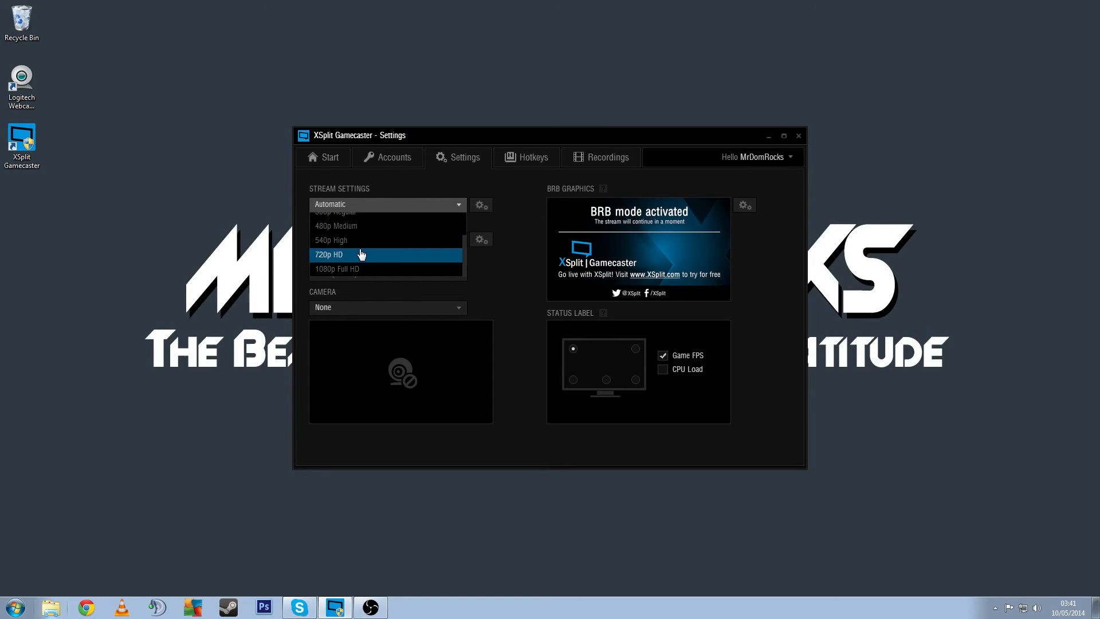
click(329, 255)
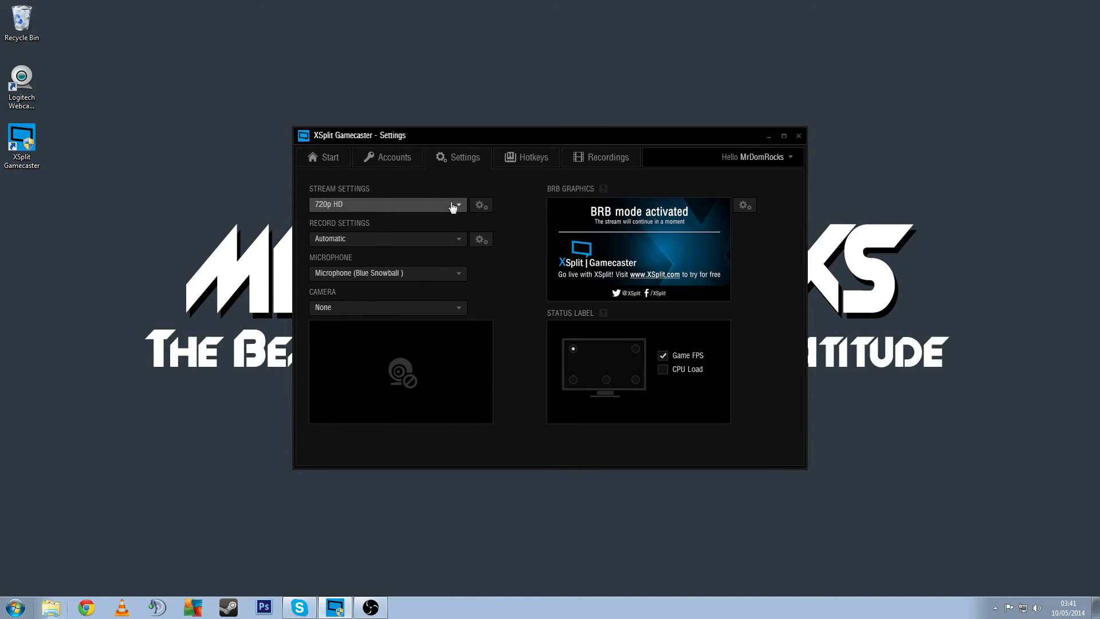
Step: Switch the stream codec to NVIDIA NVENC, which raises the not-available warning
click(481, 204)
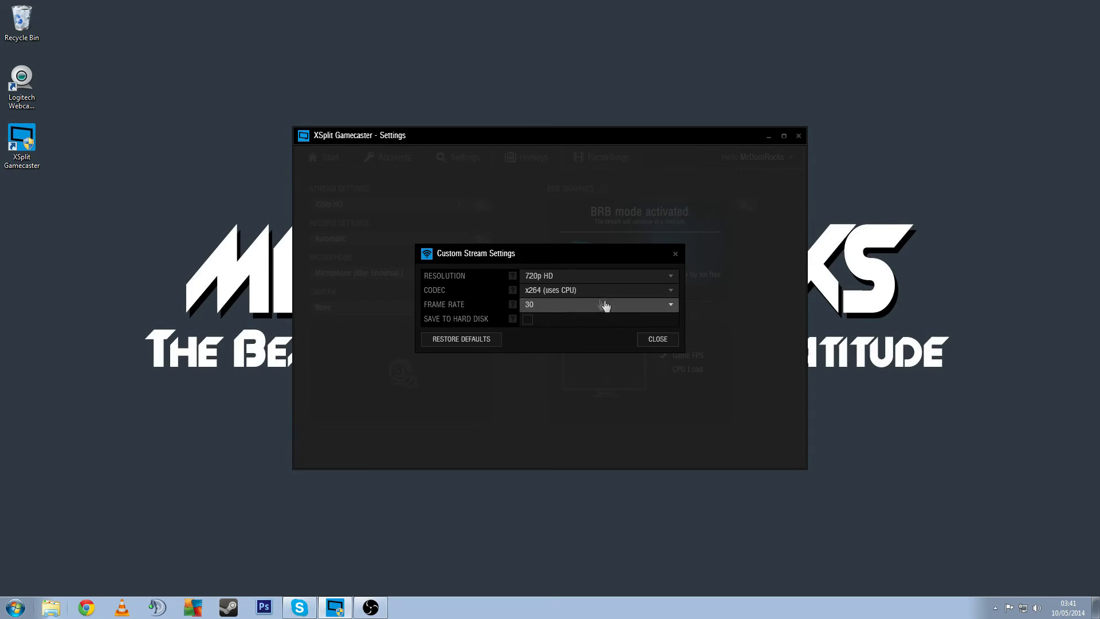
click(598, 290)
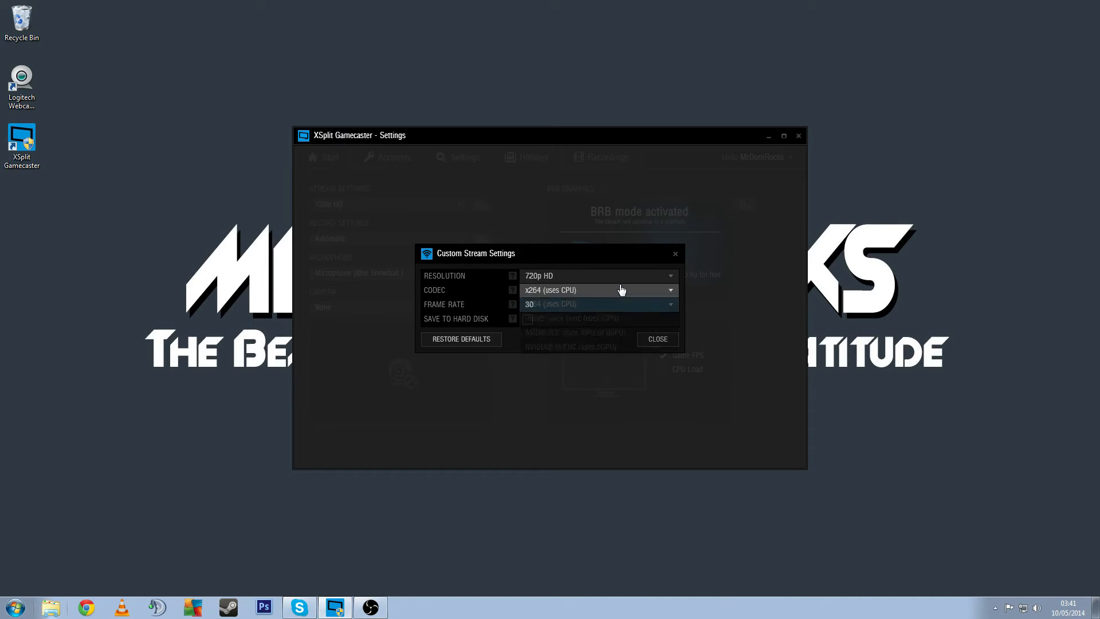
click(597, 290)
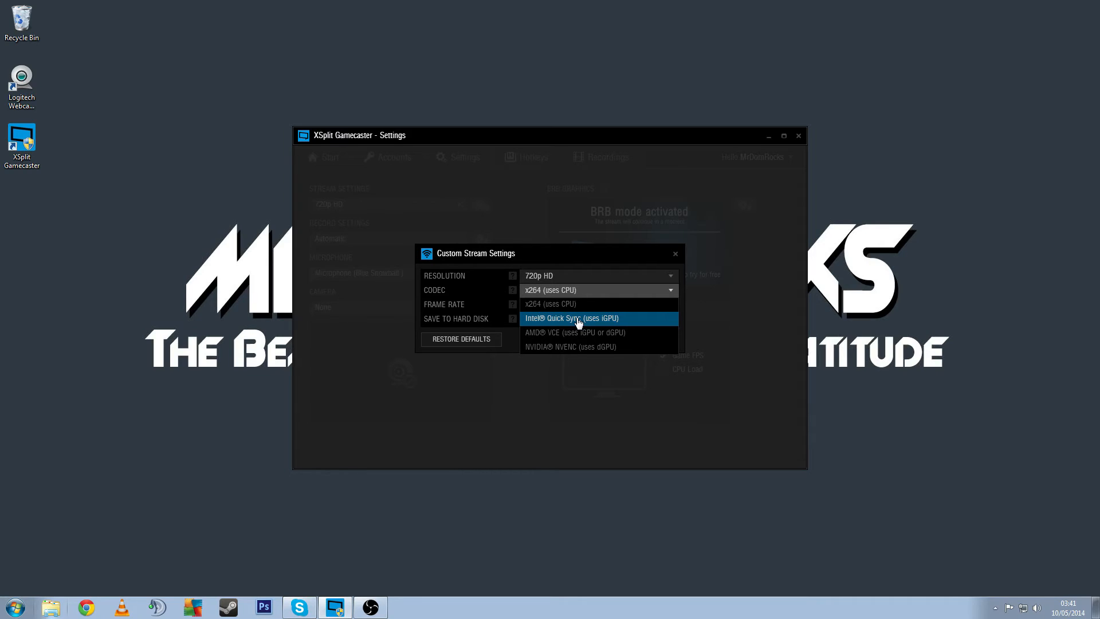
mouse_move(582, 332)
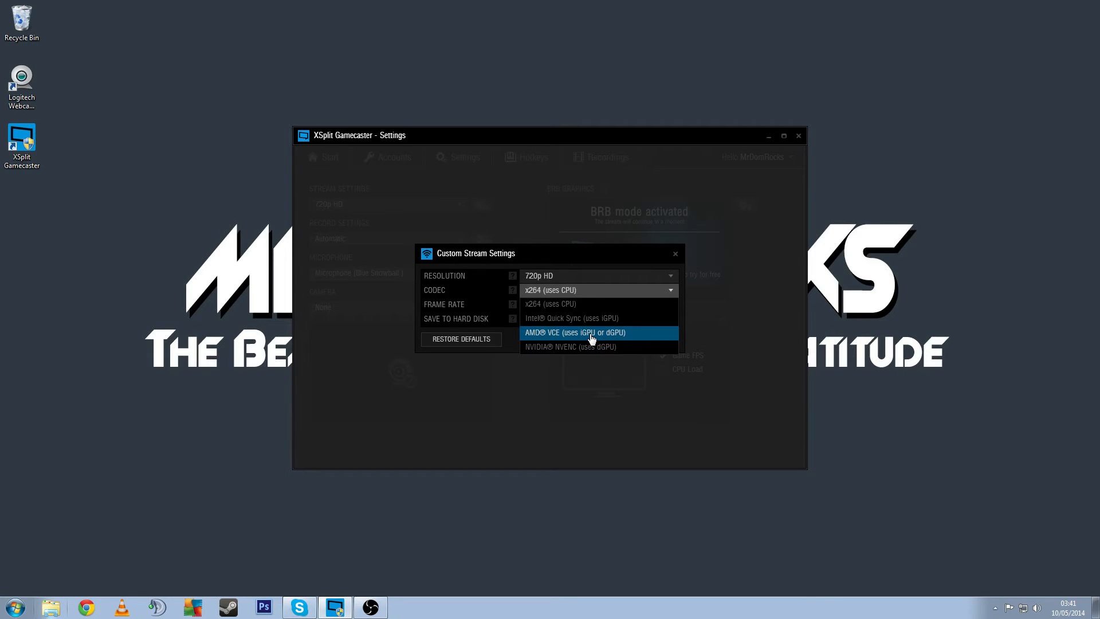
mouse_move(568, 346)
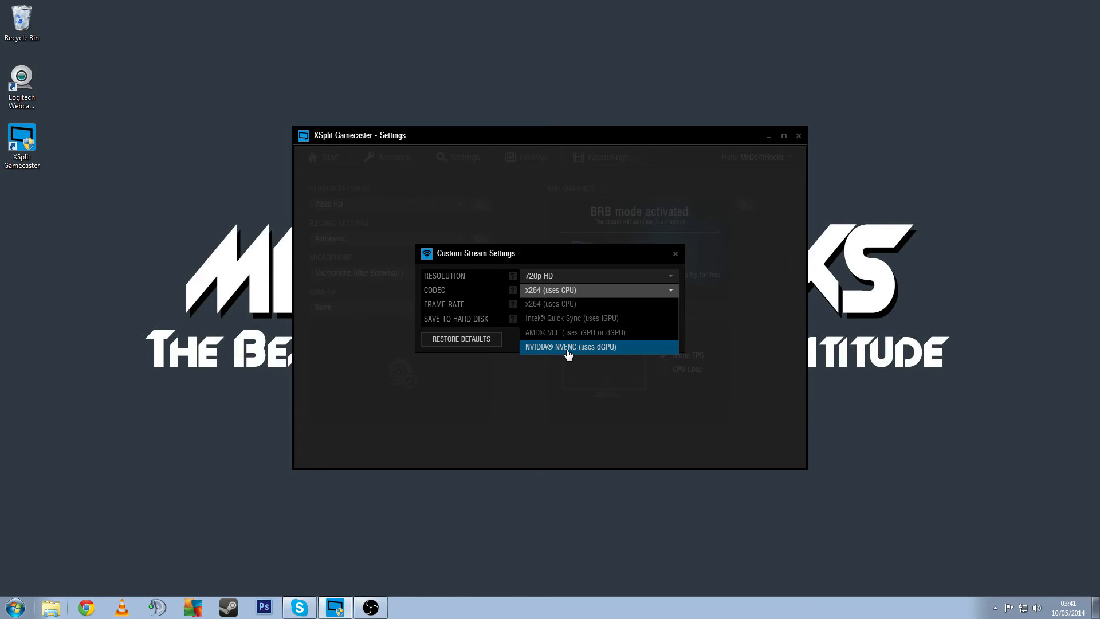
click(569, 346)
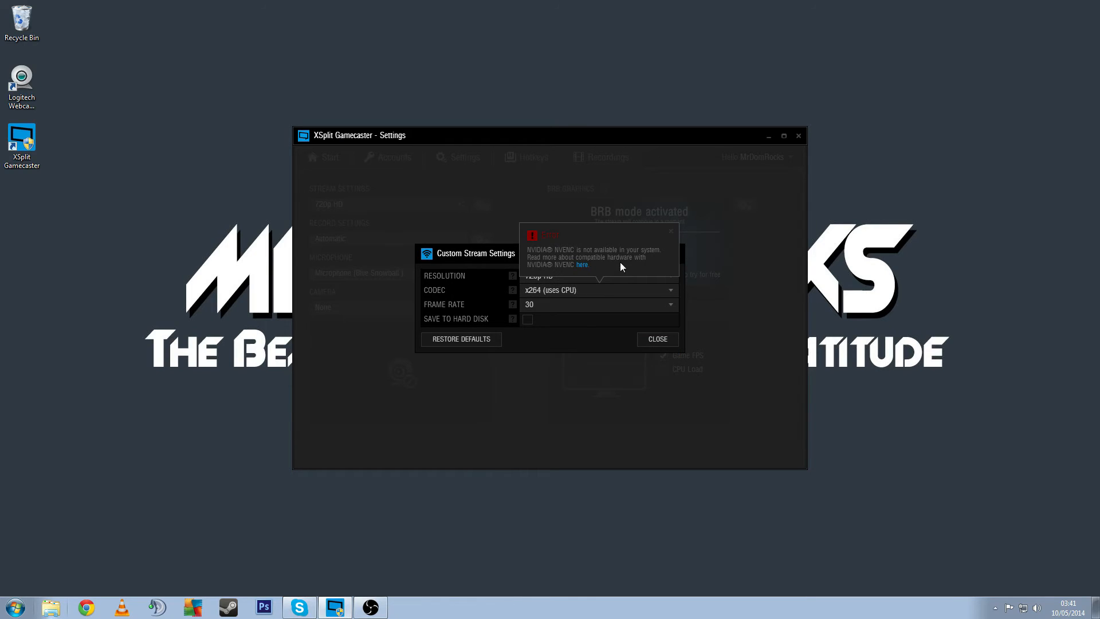
mouse_move(614, 268)
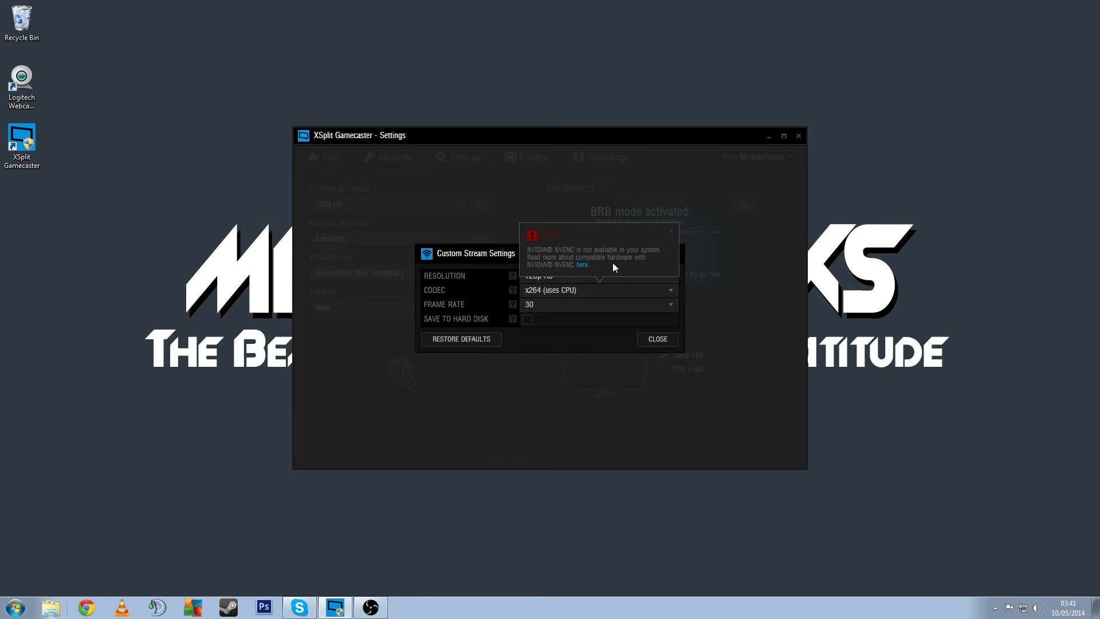
mouse_move(608, 269)
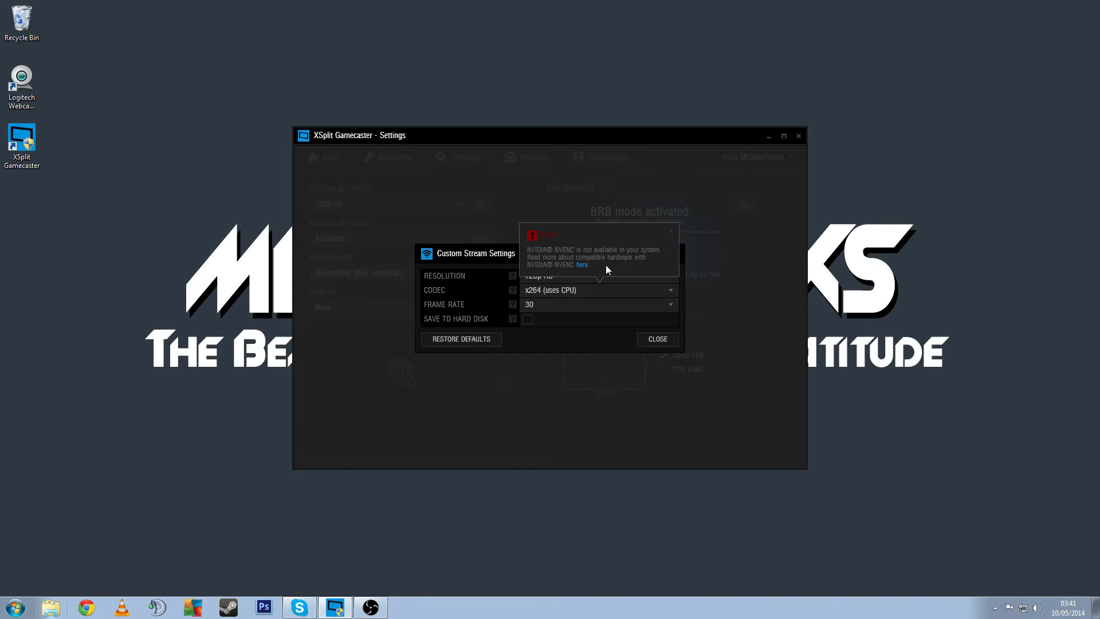
mouse_move(611, 271)
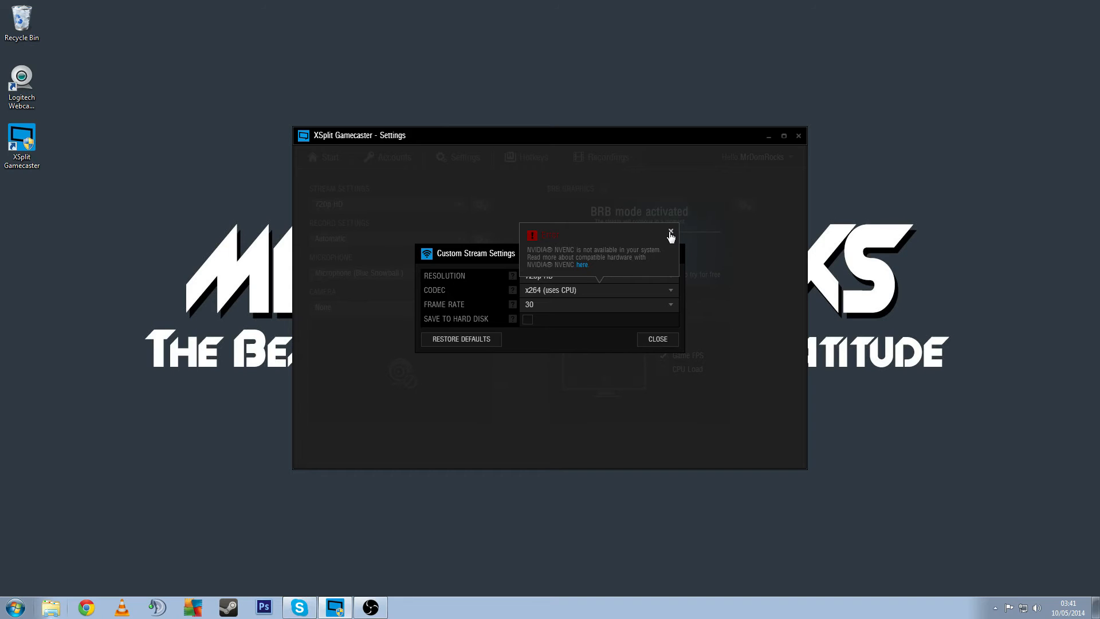
Step: Dismiss the NVENC warning and leave the codec on x264 (CPU)
click(598, 290)
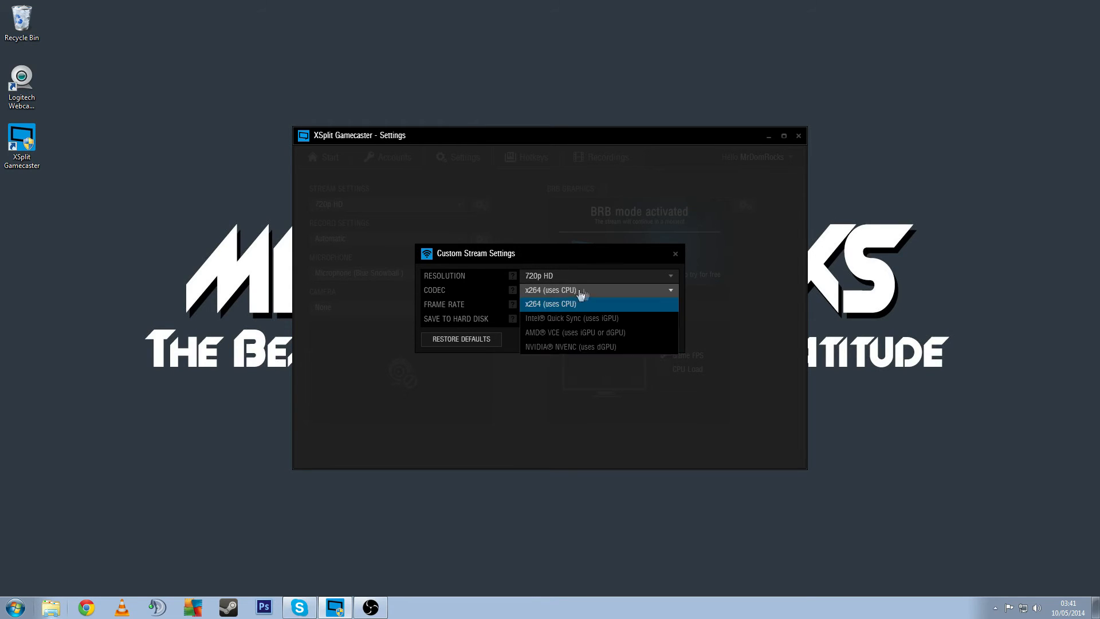
click(550, 302)
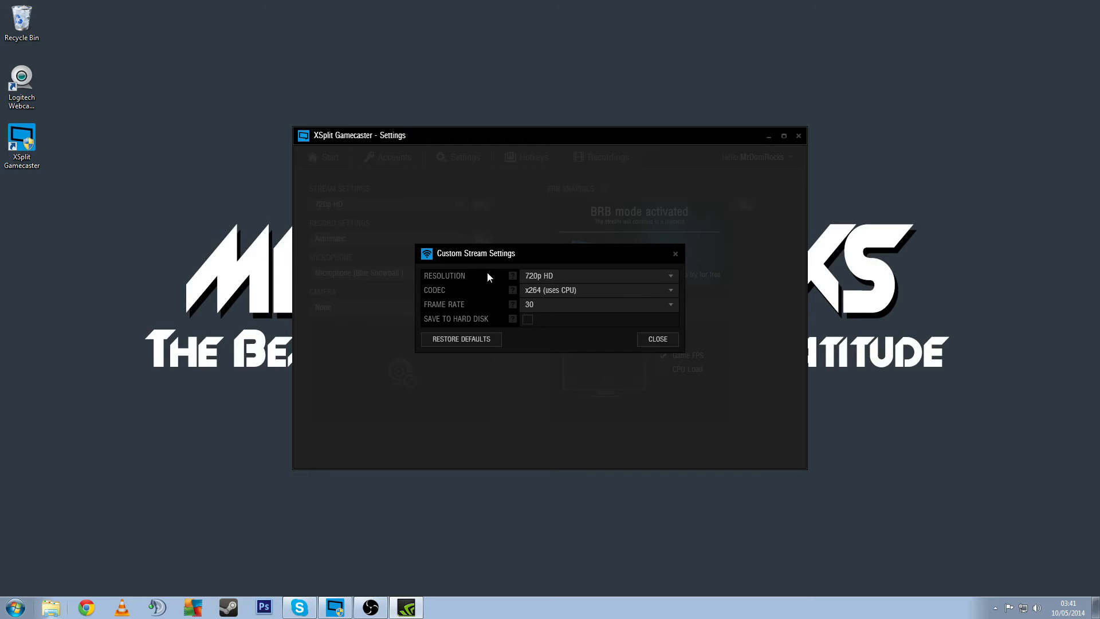
mouse_move(743, 120)
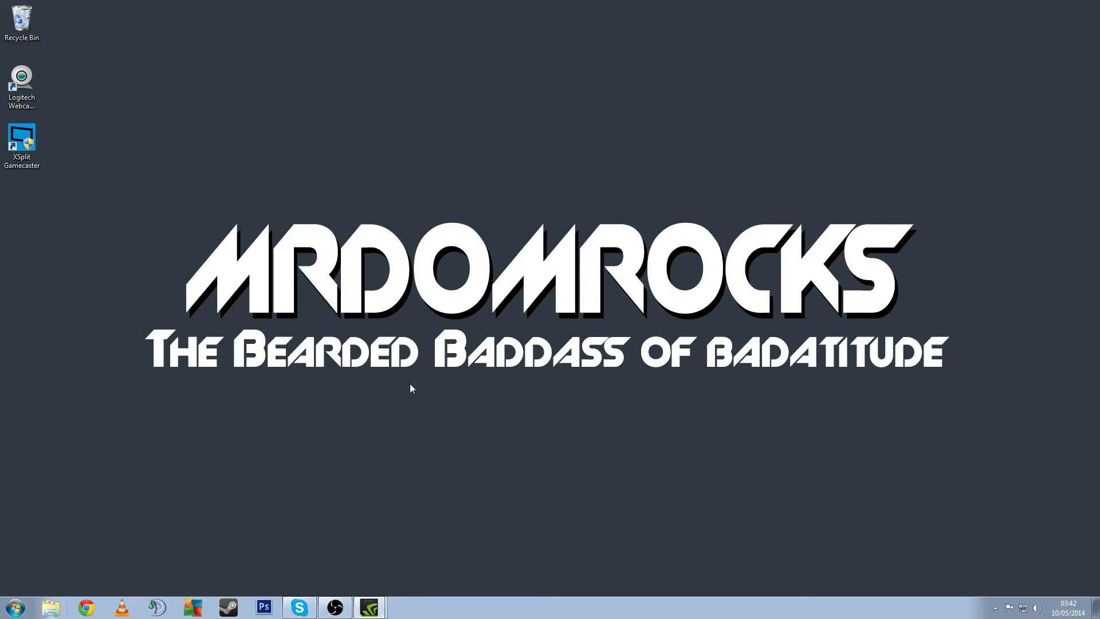
mouse_move(110, 254)
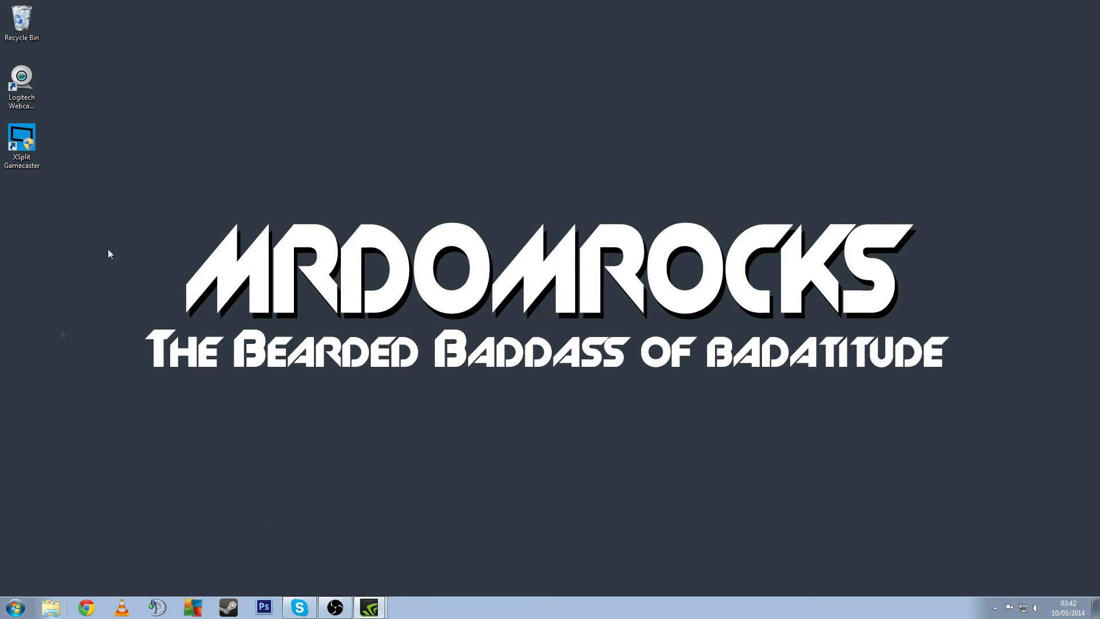
mouse_move(606, 442)
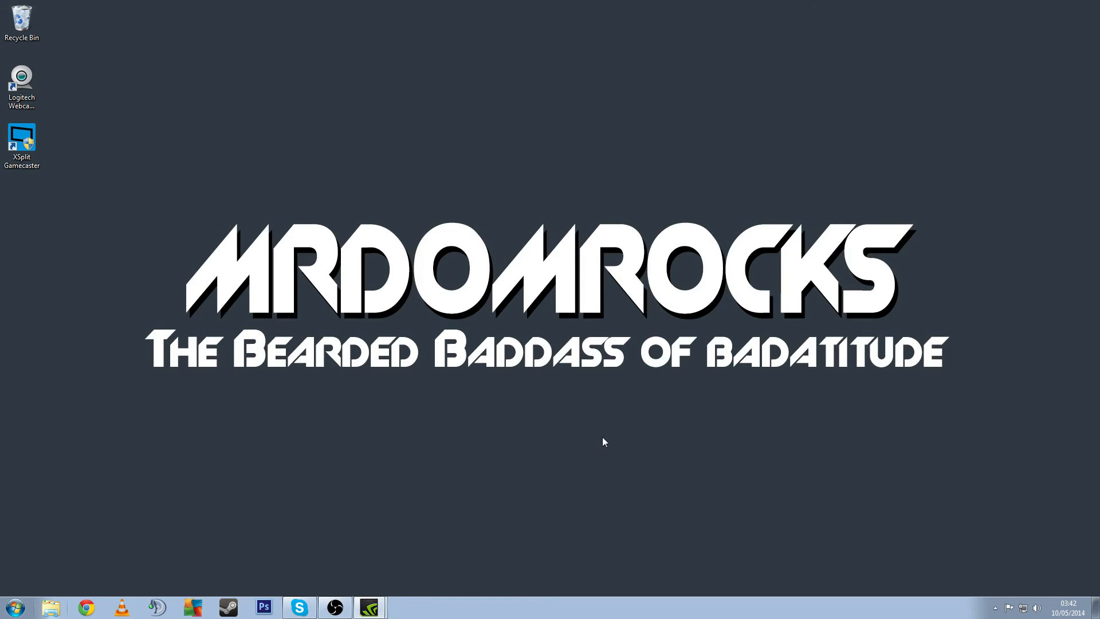
mouse_move(565, 285)
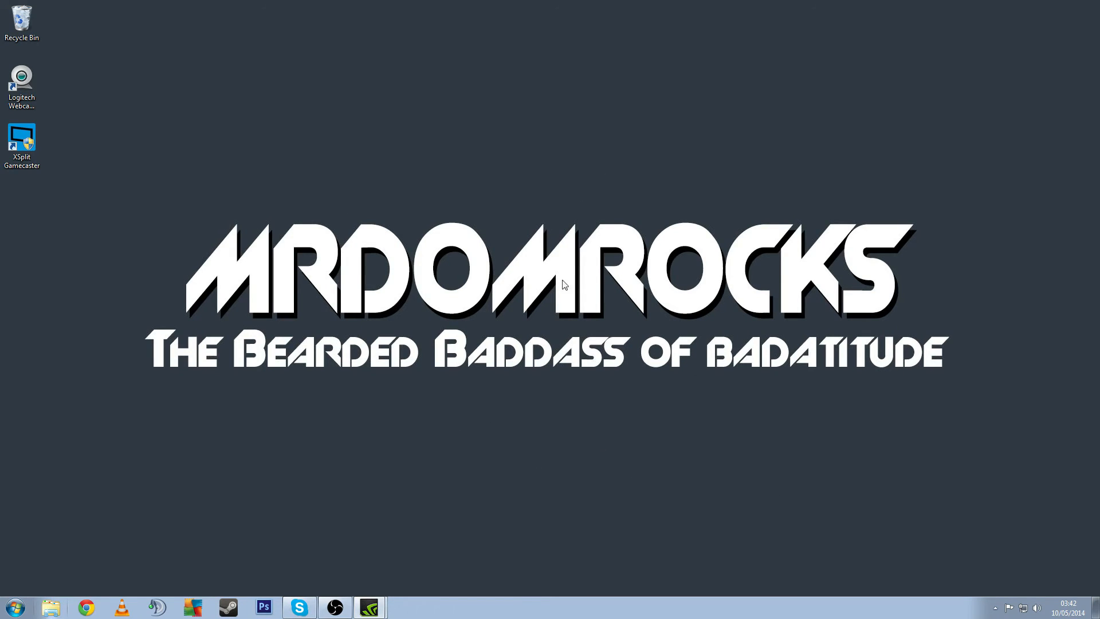
mouse_move(489, 419)
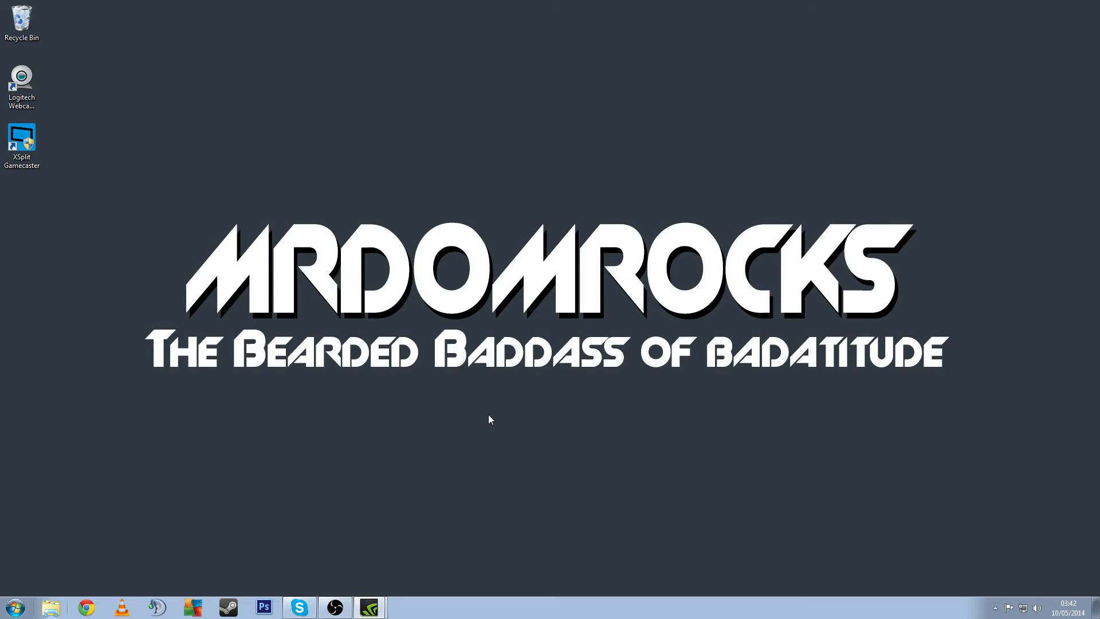
mouse_move(513, 363)
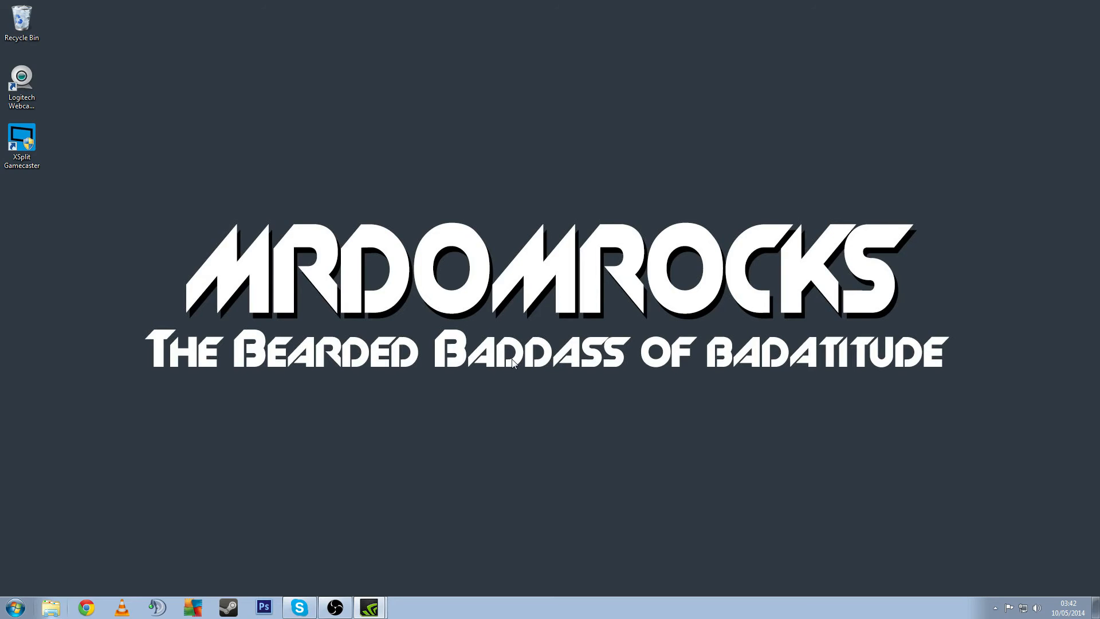
mouse_move(799, 188)
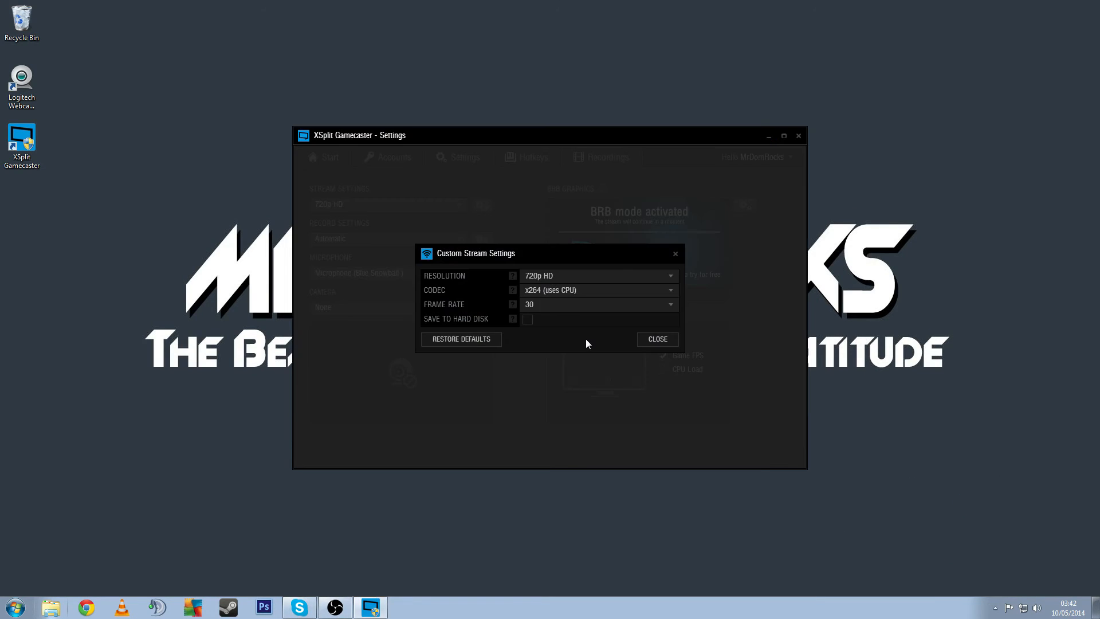
Step: Pick NVIDIA NVENC again, get the same warning, and close the custom stream settings
click(598, 290)
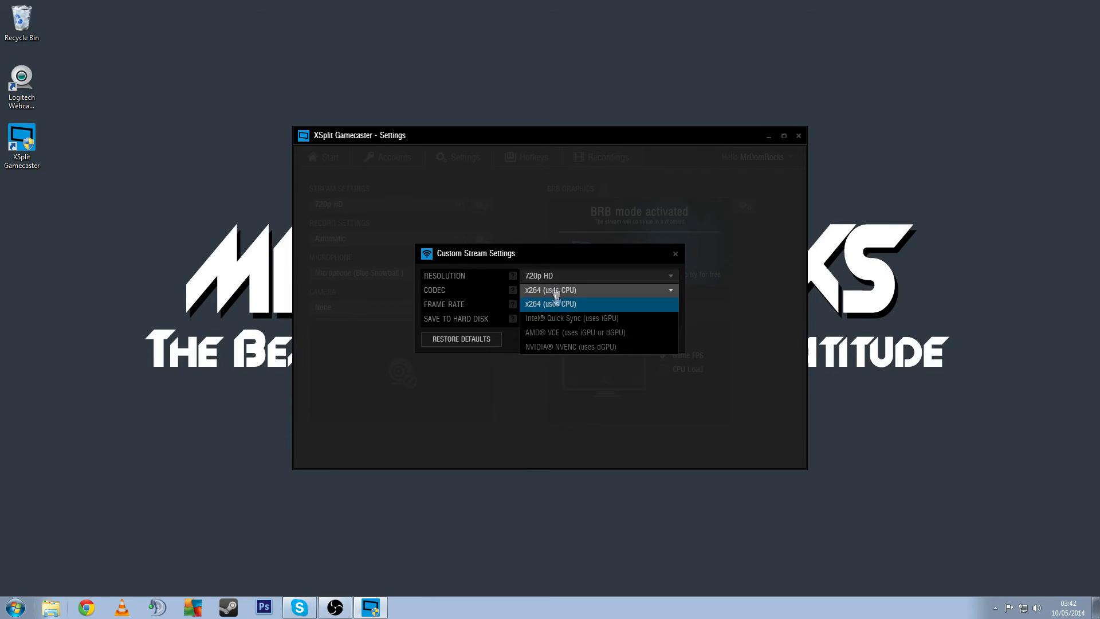
click(571, 346)
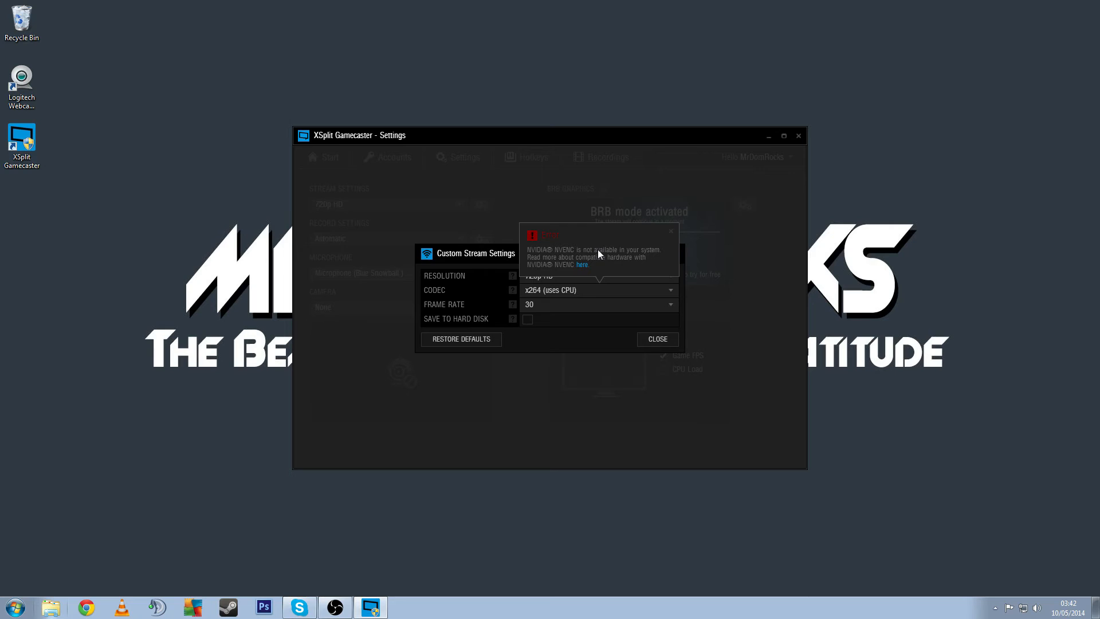
click(656, 339)
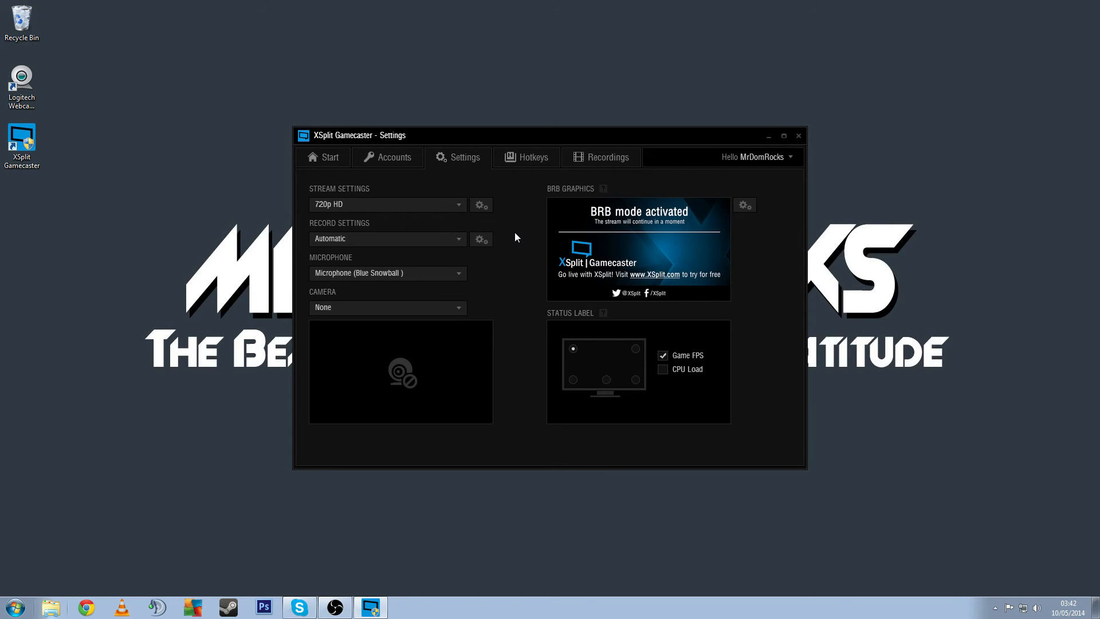
Step: Quit Gamecaster, confirm the exit, and relaunch it from the desktop shortcut
click(798, 135)
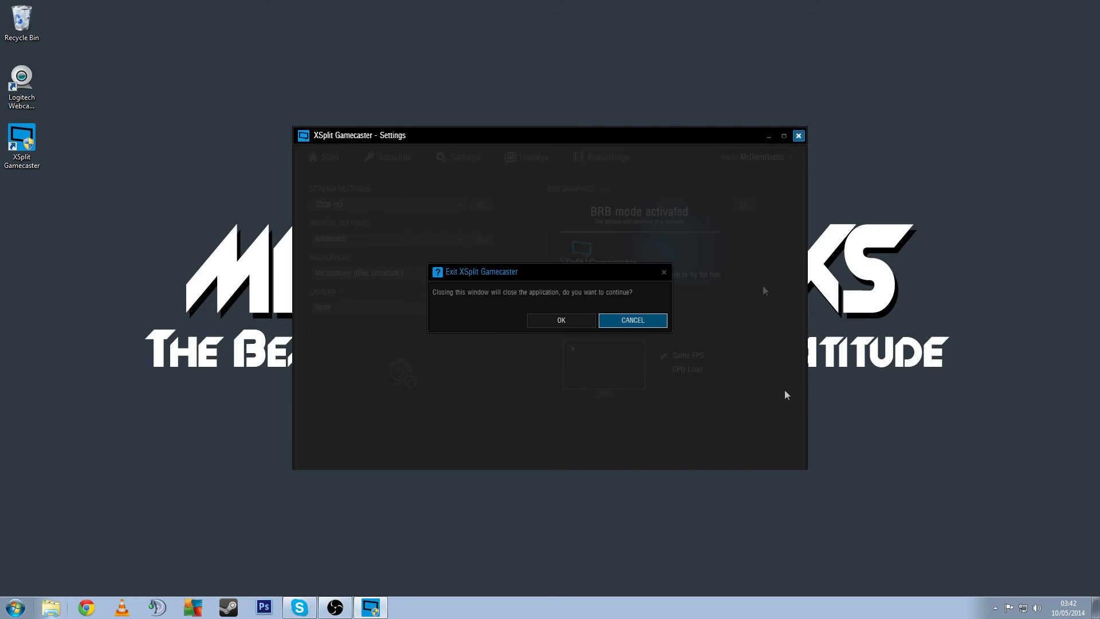
click(560, 320)
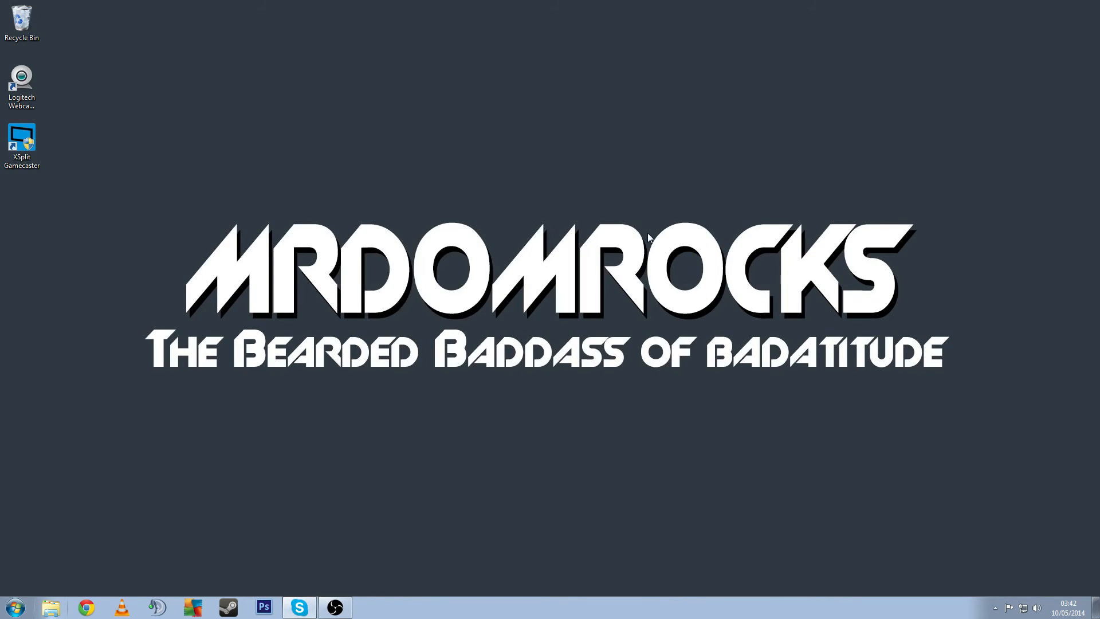
click(22, 140)
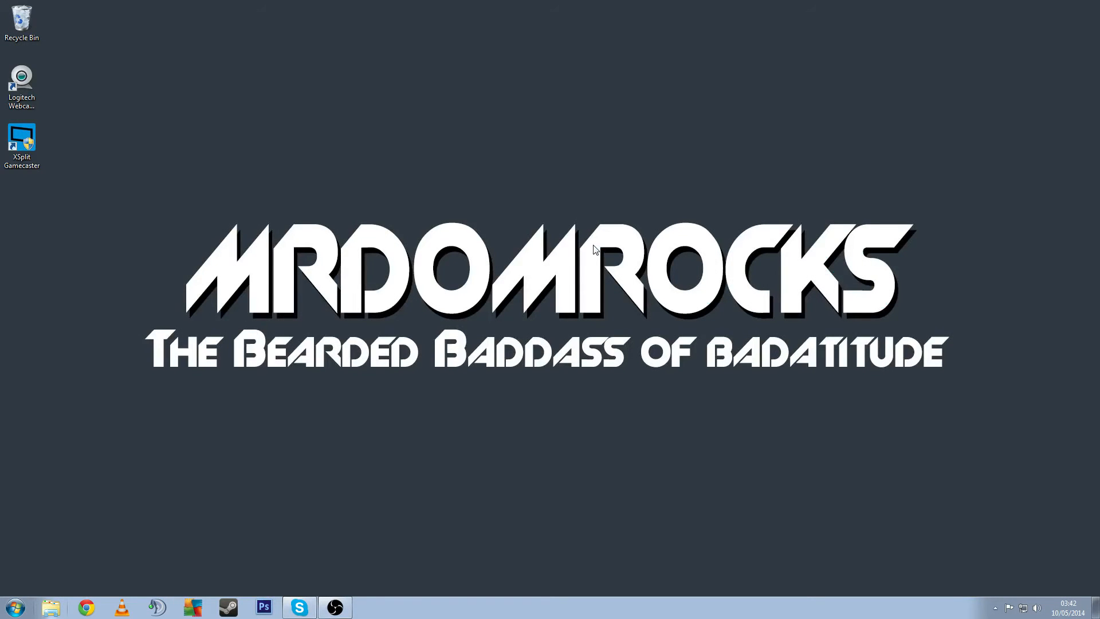
double_click(22, 144)
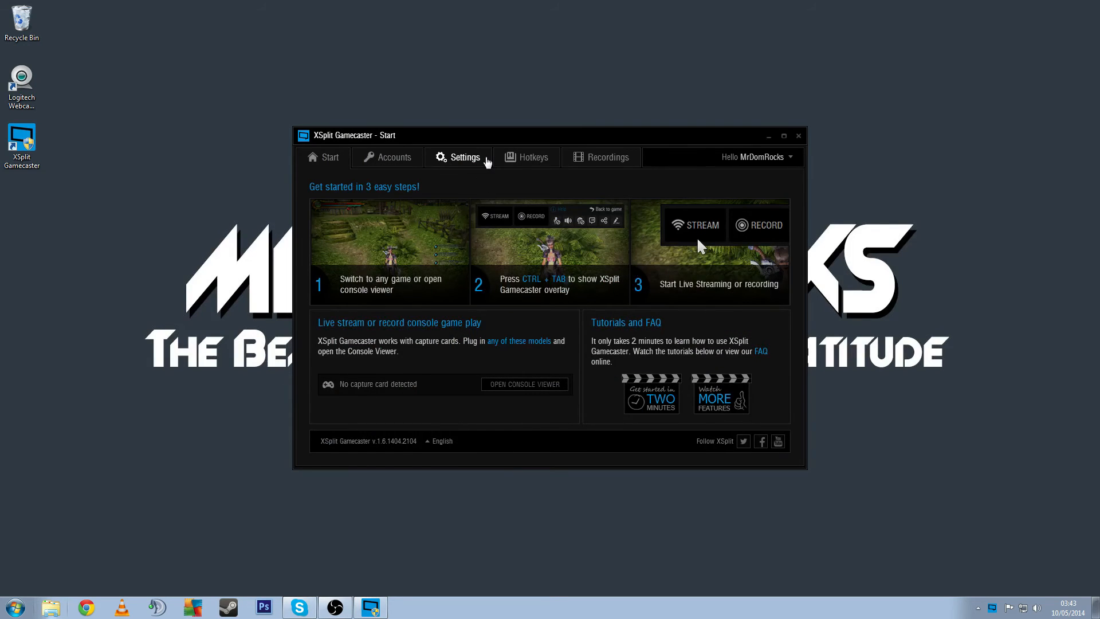
Step: From Settings, choose NVIDIA NVENC as the codec, which still reports unavailable
click(466, 157)
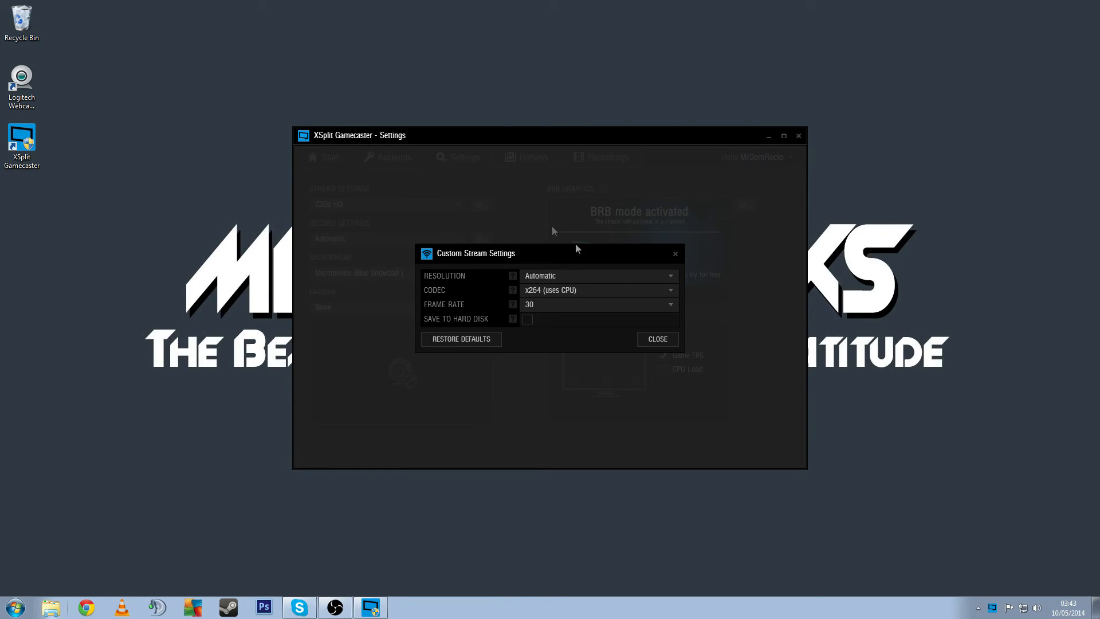
click(599, 290)
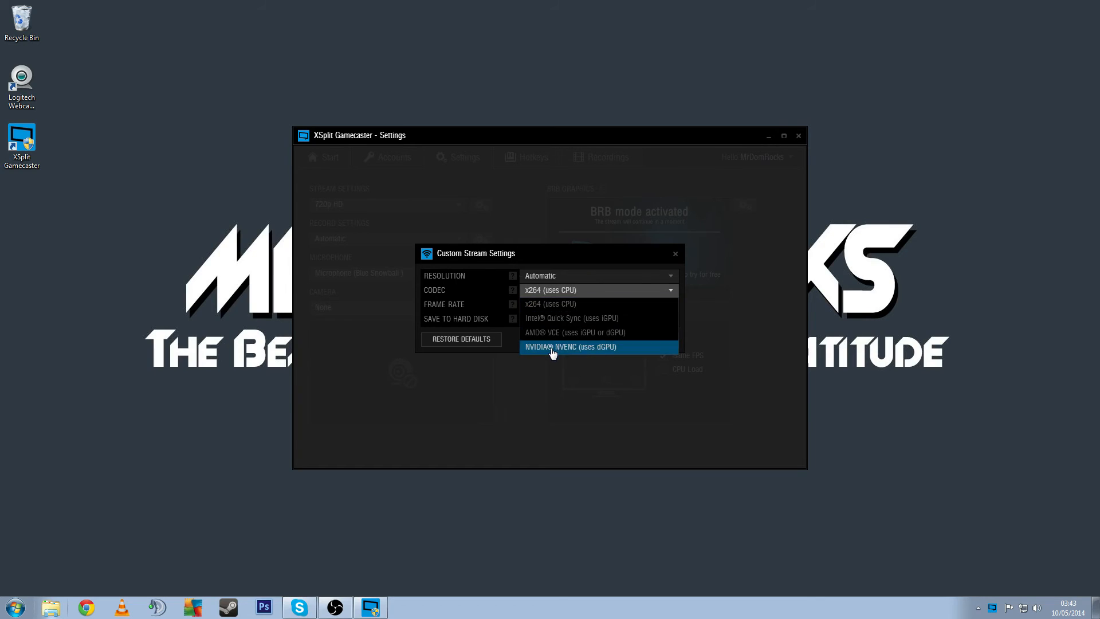
click(570, 346)
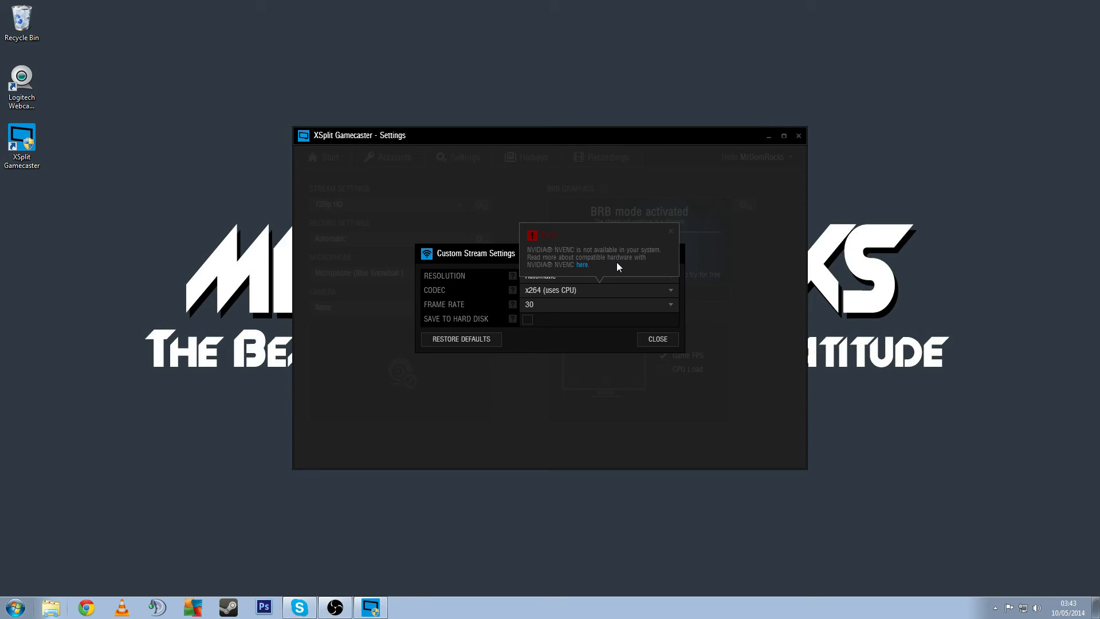
mouse_move(606, 268)
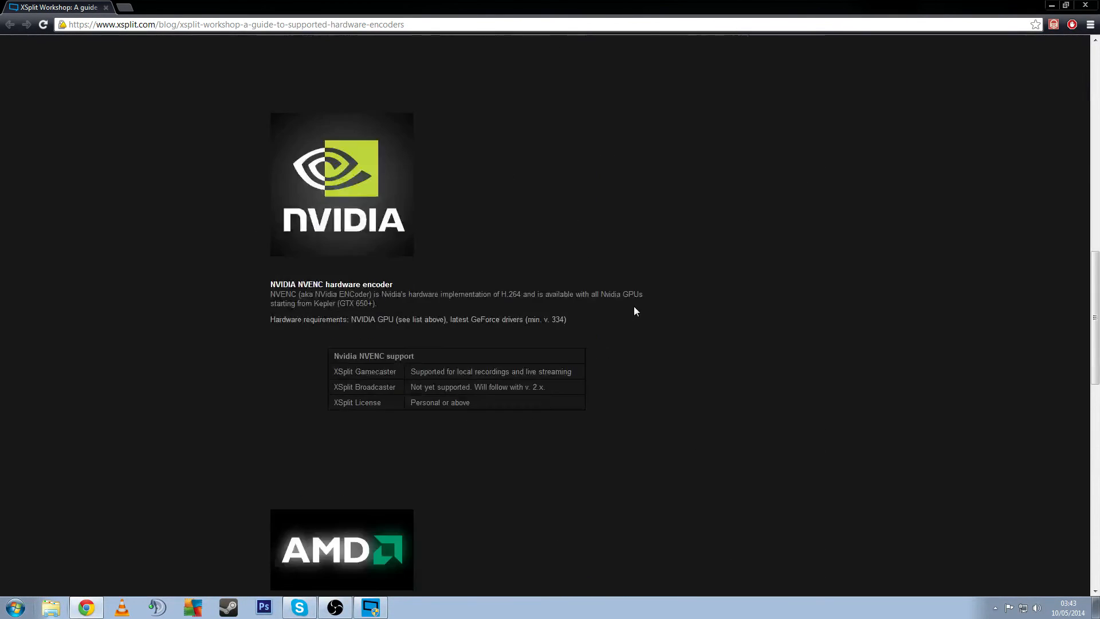
Step: Scroll XSplit's hardware-encoder guide in Chrome to the NVIDIA NVENC requirements
scroll(up, 3)
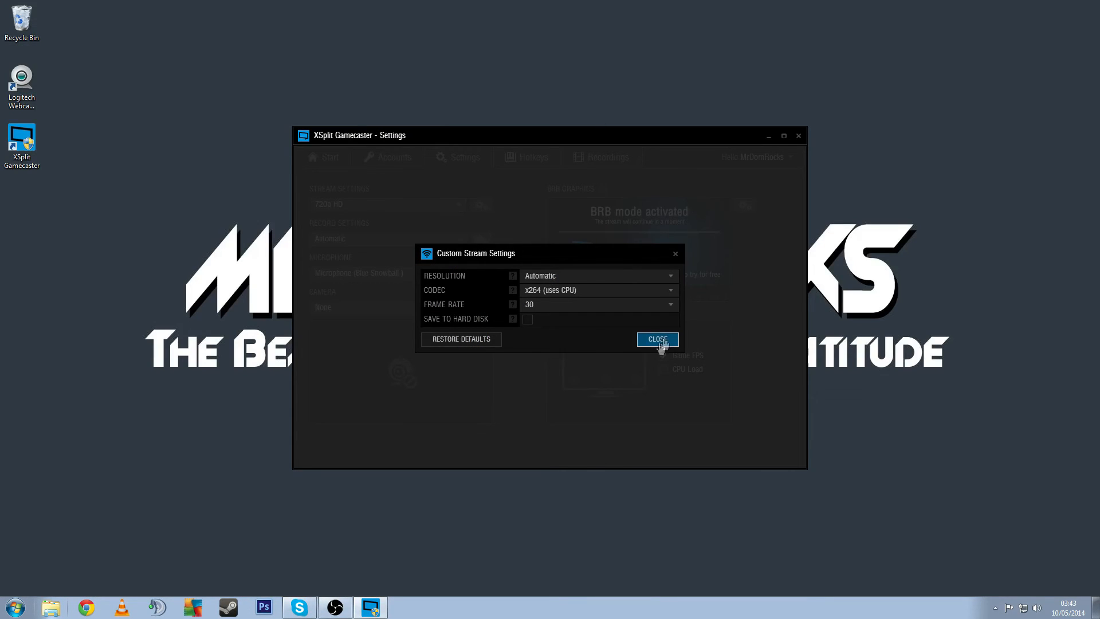
Step: Close the custom stream settings, returning to the Settings page at 720p HD
click(656, 340)
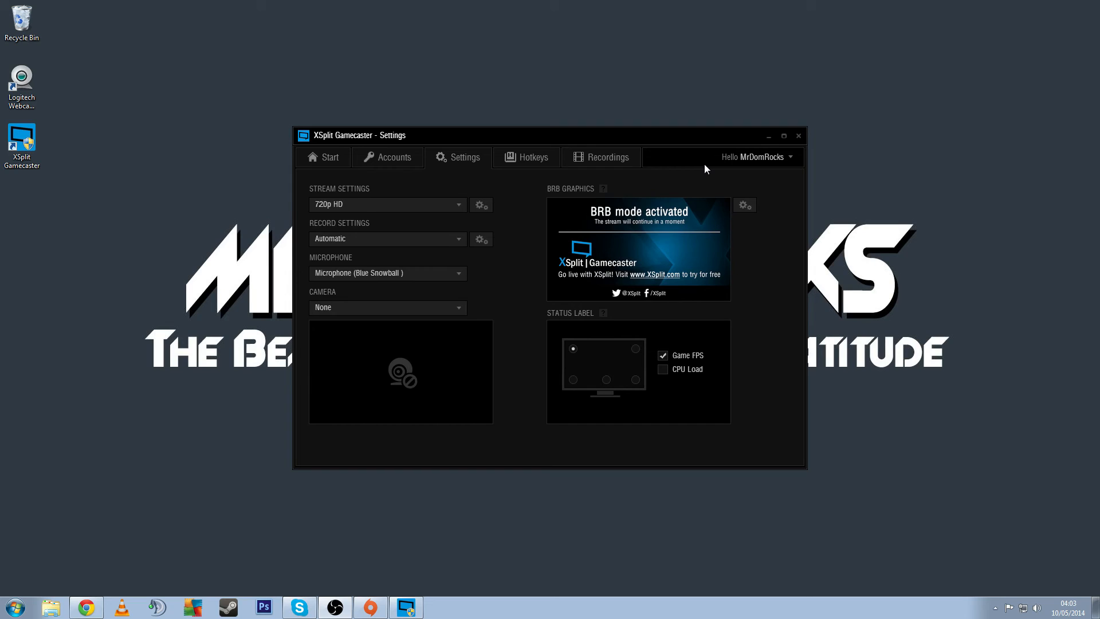
mouse_move(662, 182)
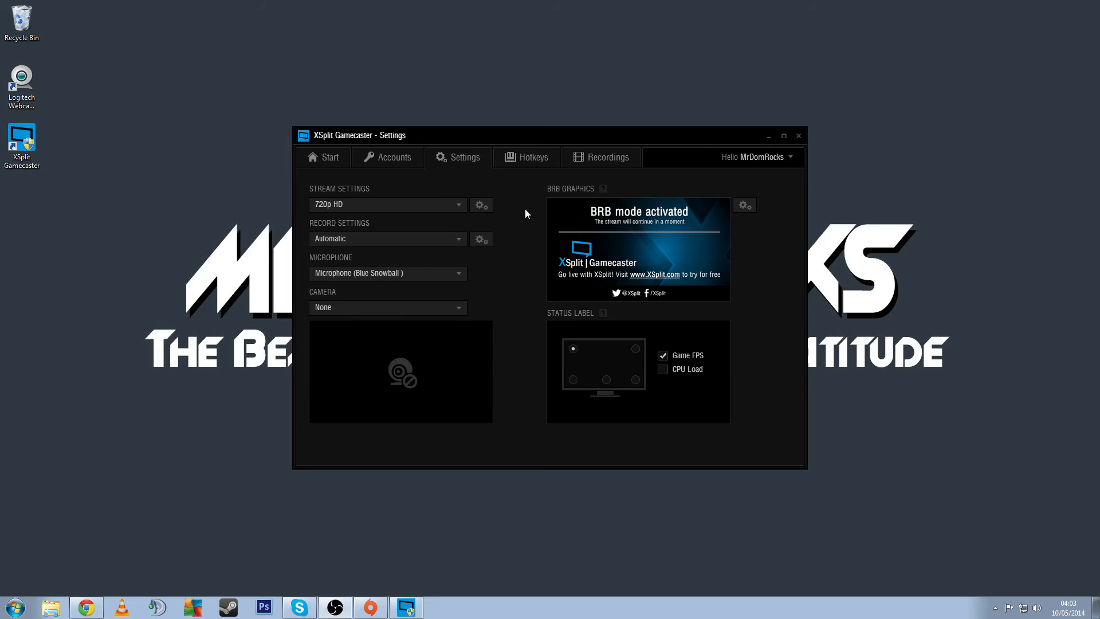
Step: Set the stream codec to NVIDIA NVENC, review the codec list, and close the dialog
click(481, 204)
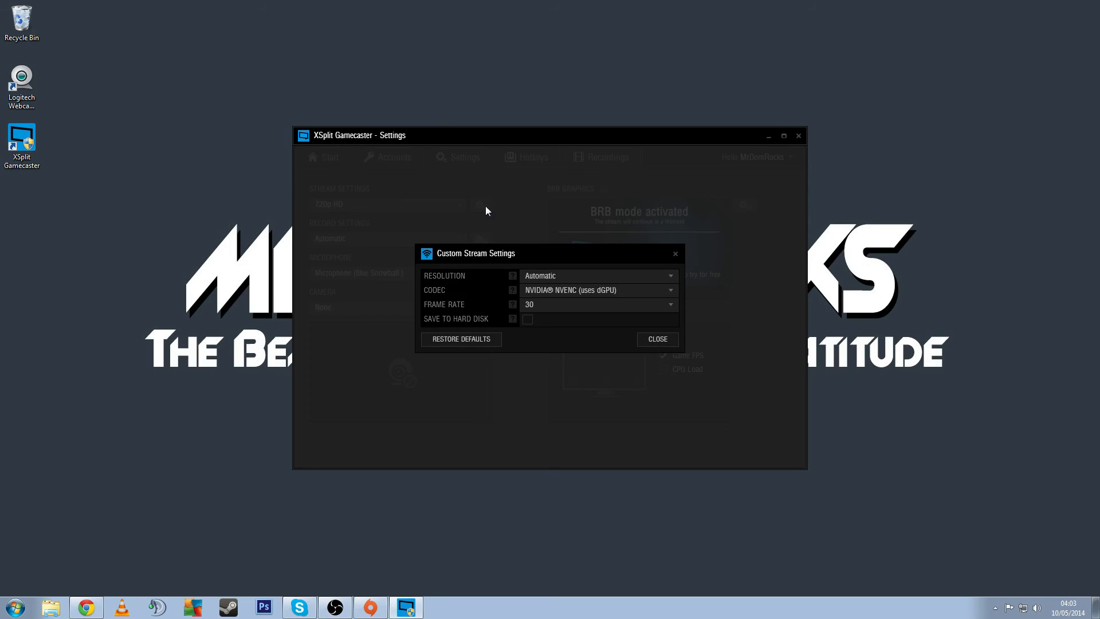
click(599, 290)
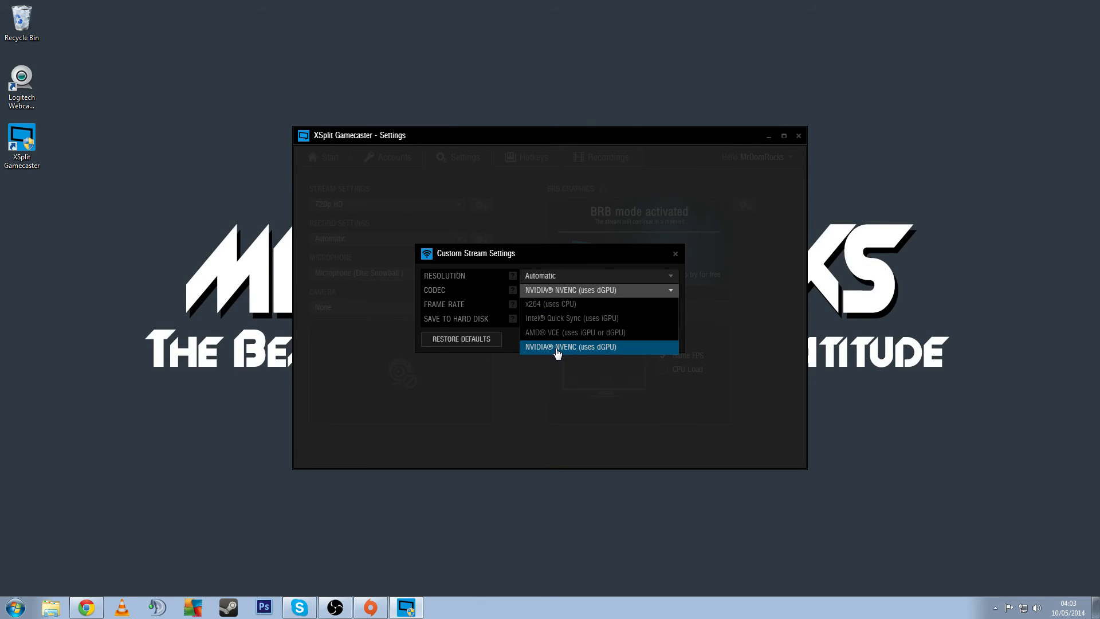
click(570, 346)
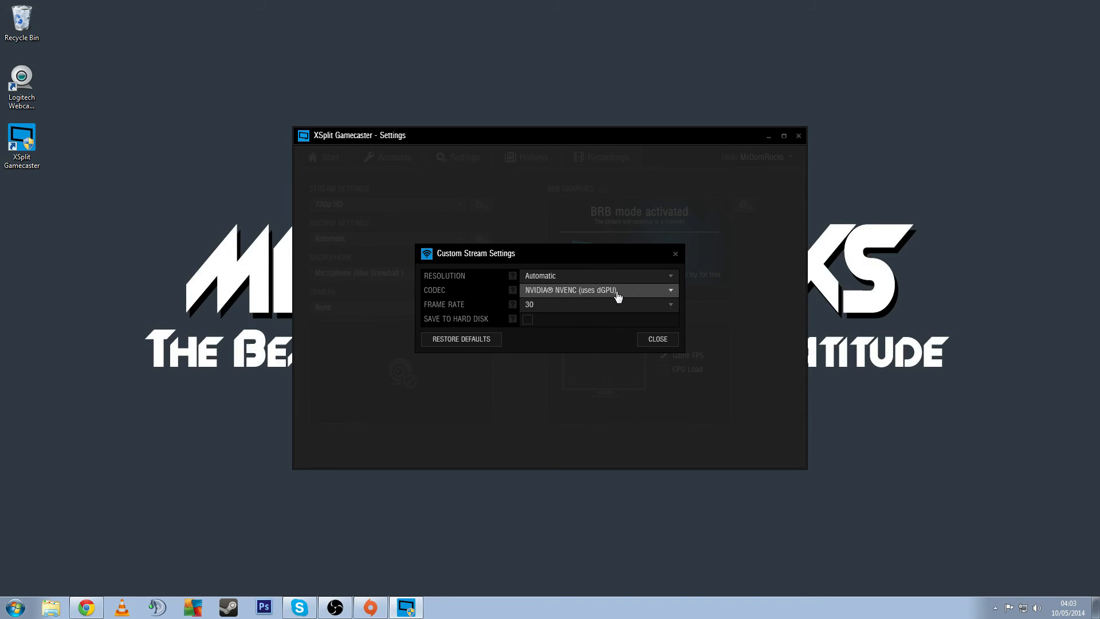
click(597, 290)
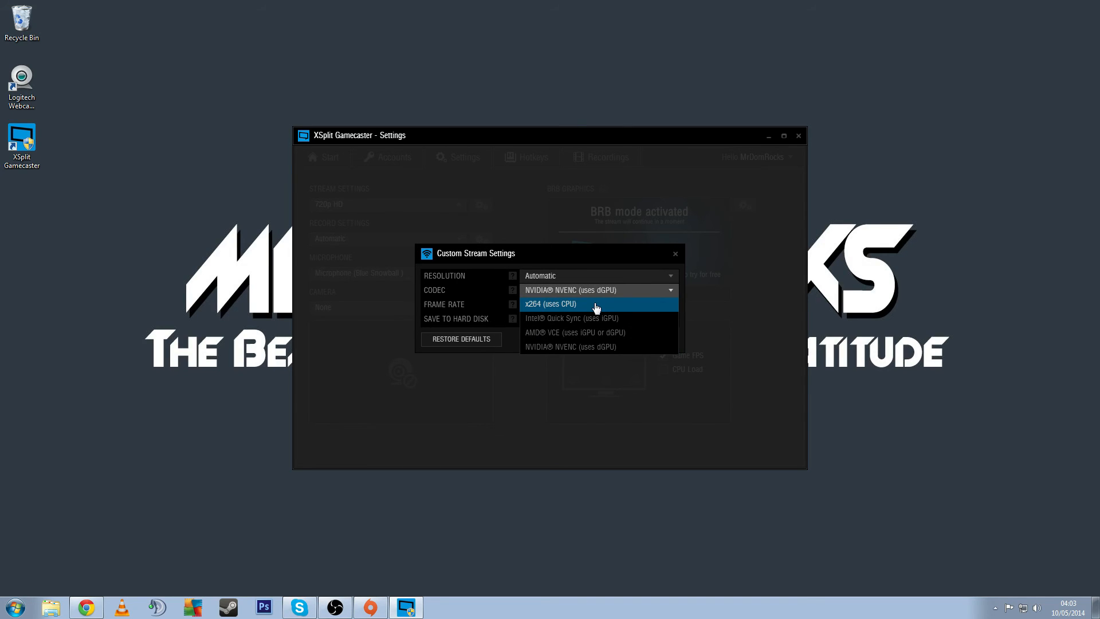
mouse_move(599, 317)
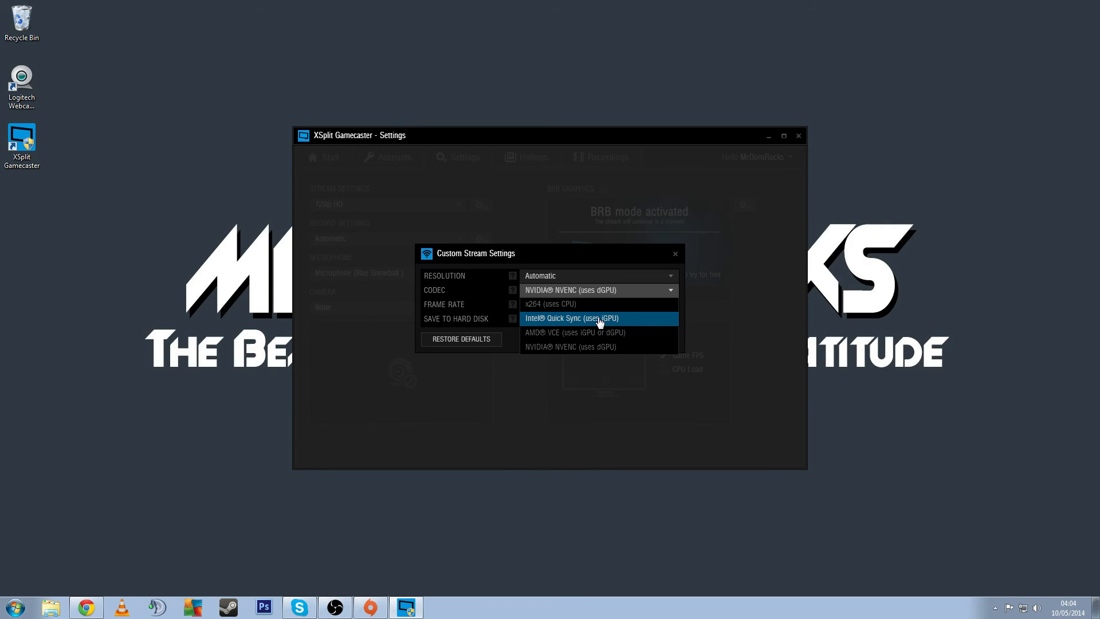
mouse_move(569, 340)
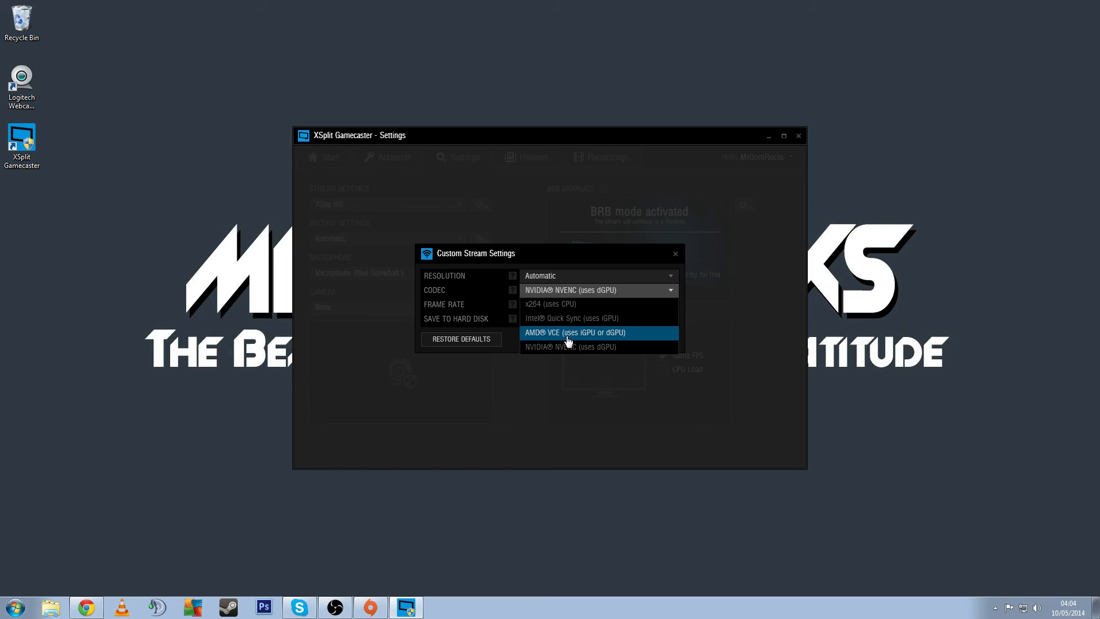
mouse_move(588, 339)
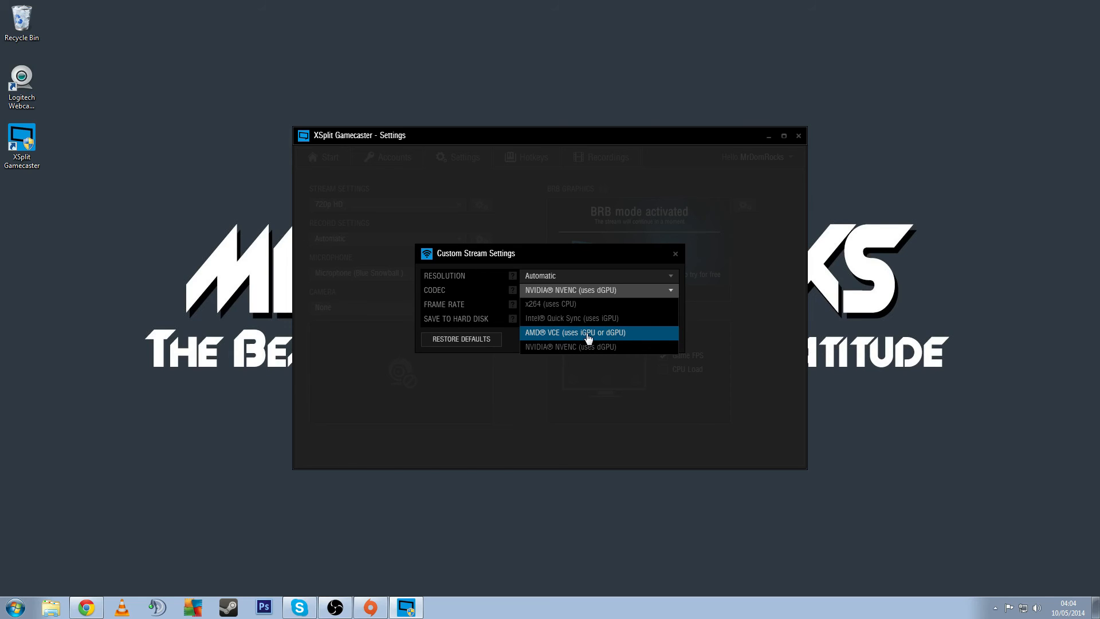
mouse_move(576, 347)
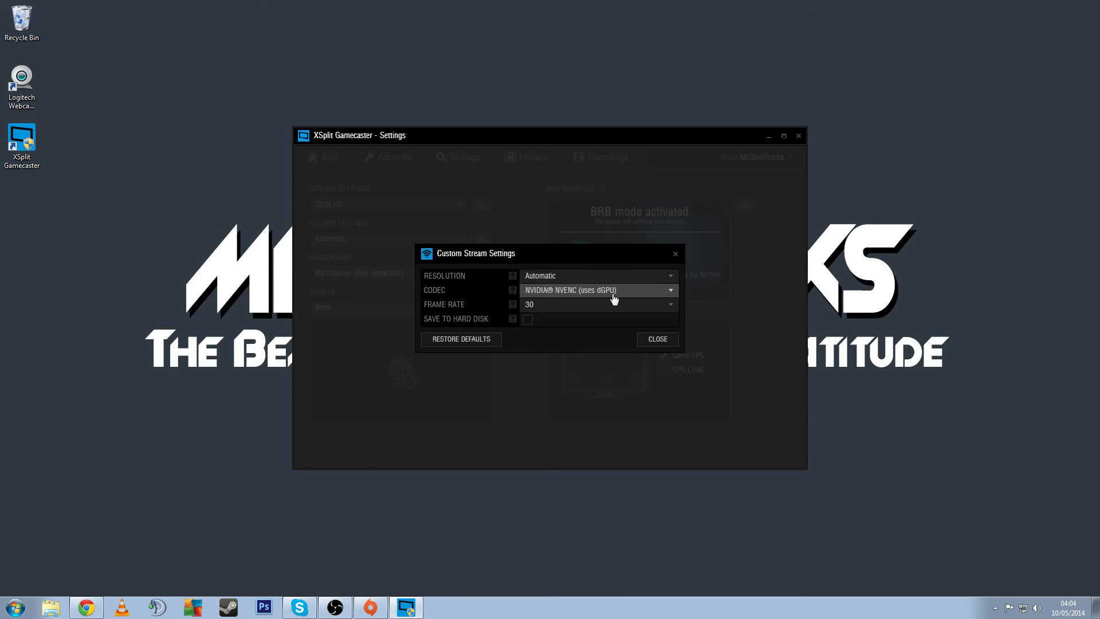
mouse_move(679, 333)
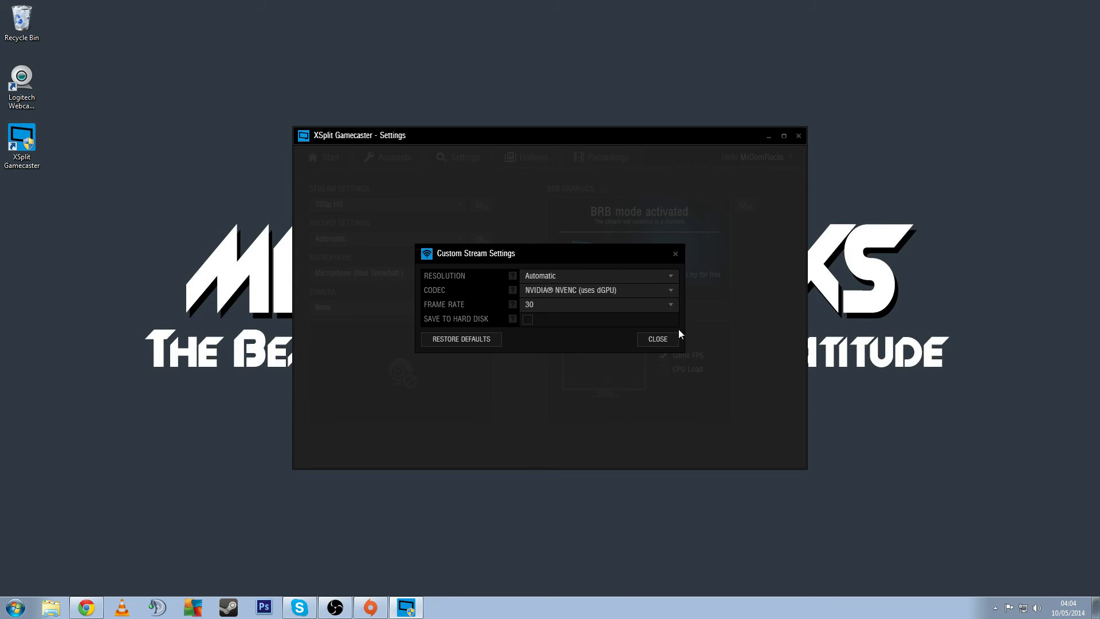
click(656, 339)
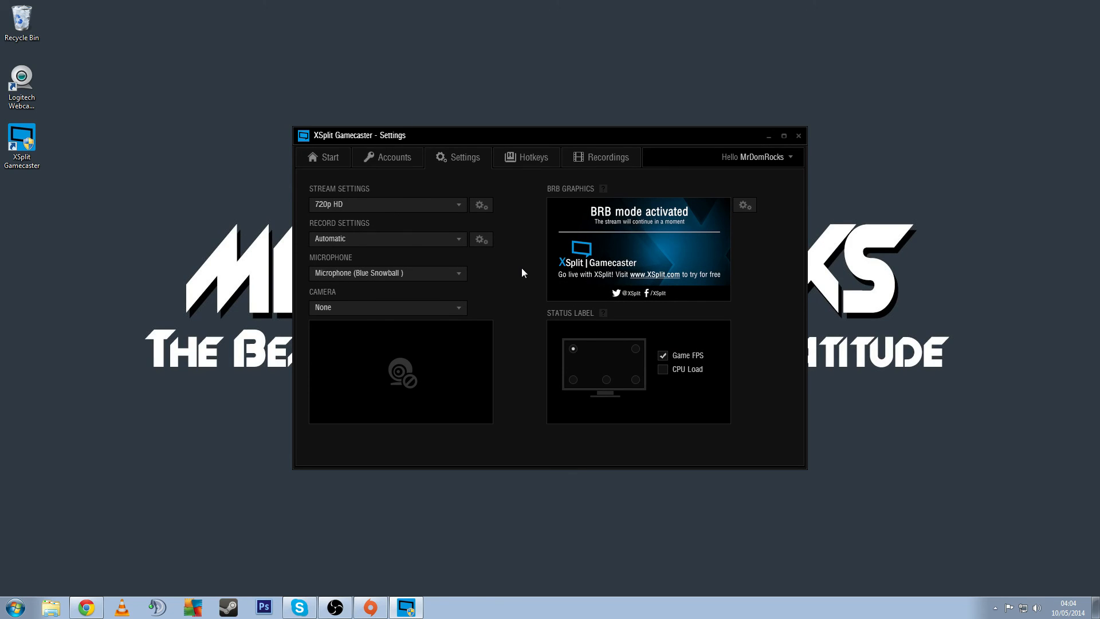